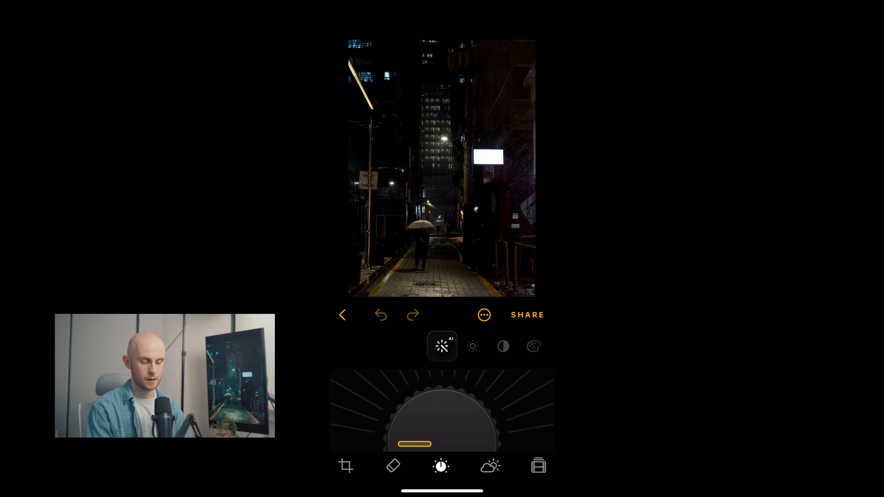
# Bring up the preset collections, then switch to a brush retouching tool on the alley photo
pyautogui.click(503, 346)
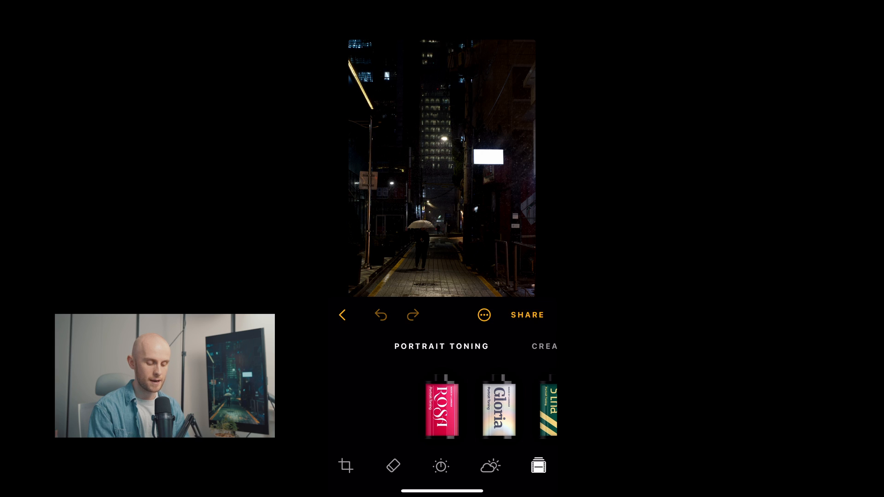
pyautogui.click(490, 466)
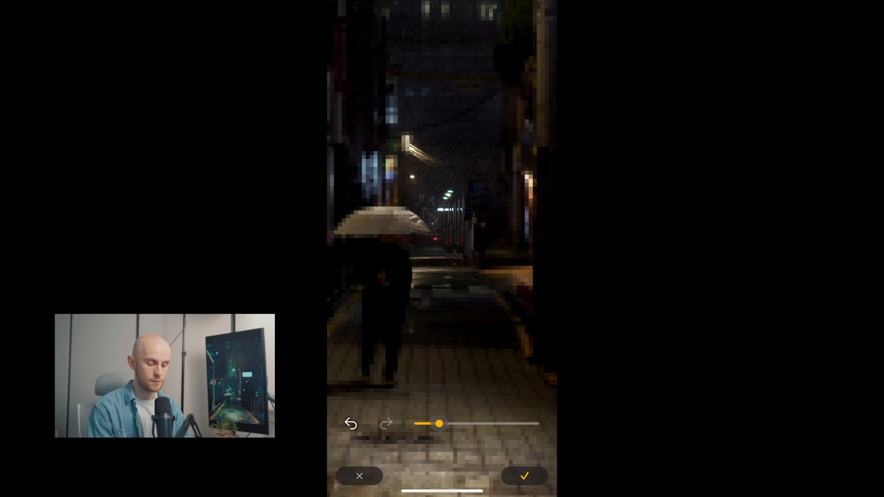
# Adjust the erase brush size on the alley photo and move on to crop mode
pyautogui.moveTo(440, 423); pyautogui.dragTo(440, 423)
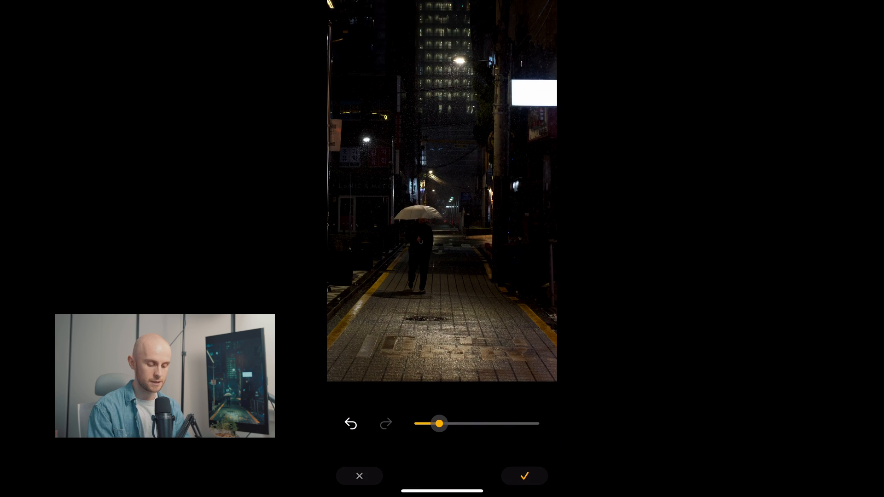
pyautogui.click(524, 476)
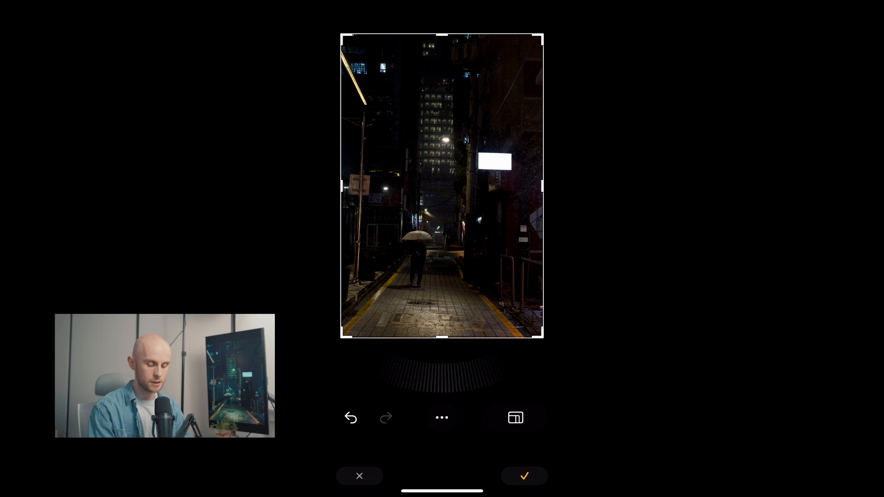
# Discard the crop changes via the extra options menu and leave crop mode
pyautogui.click(516, 417)
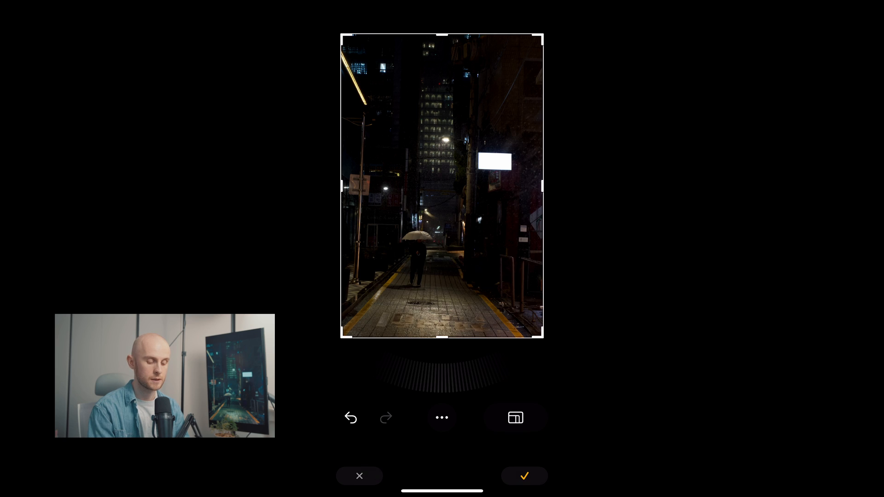
pyautogui.click(442, 418)
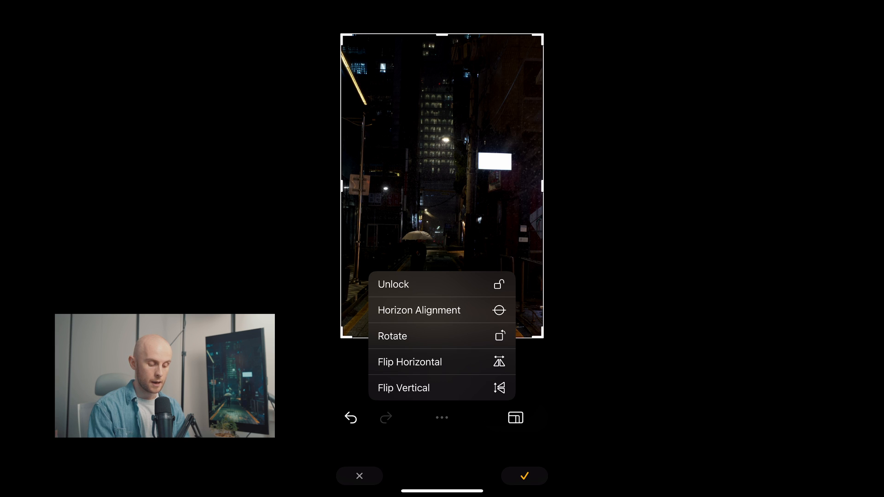
pyautogui.click(359, 476)
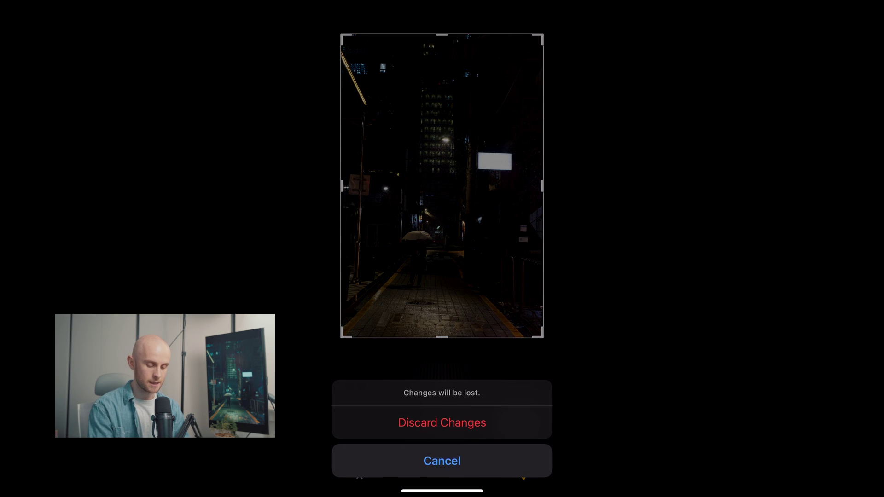
pyautogui.click(442, 423)
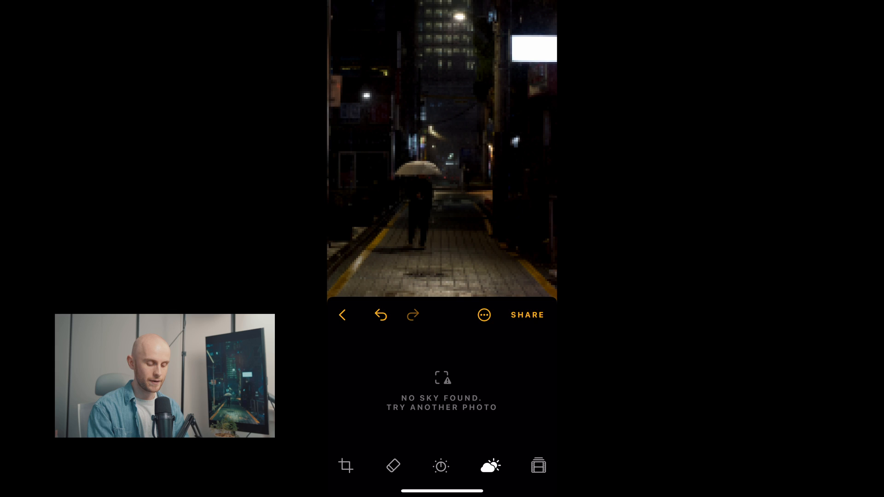
# Set AI Enhance to a moderate strength around 29 after trying 16 and 71
pyautogui.click(440, 466)
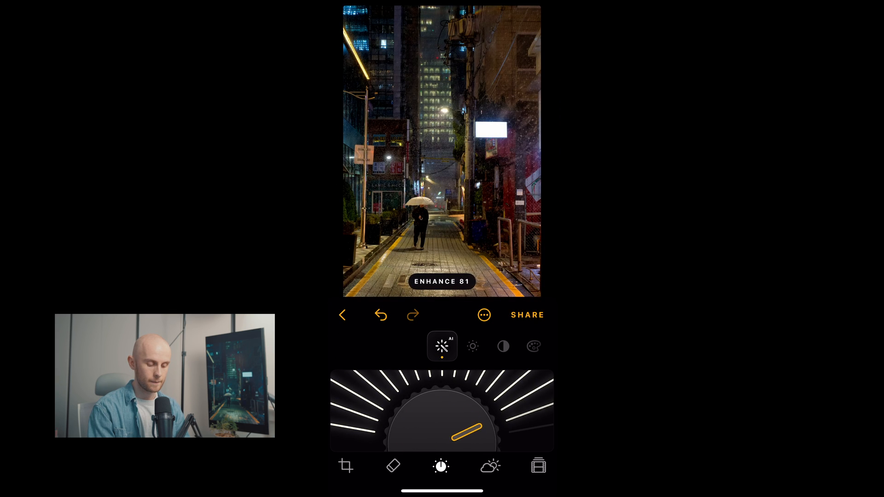
pyautogui.moveTo(467, 427); pyautogui.dragTo(417, 438)
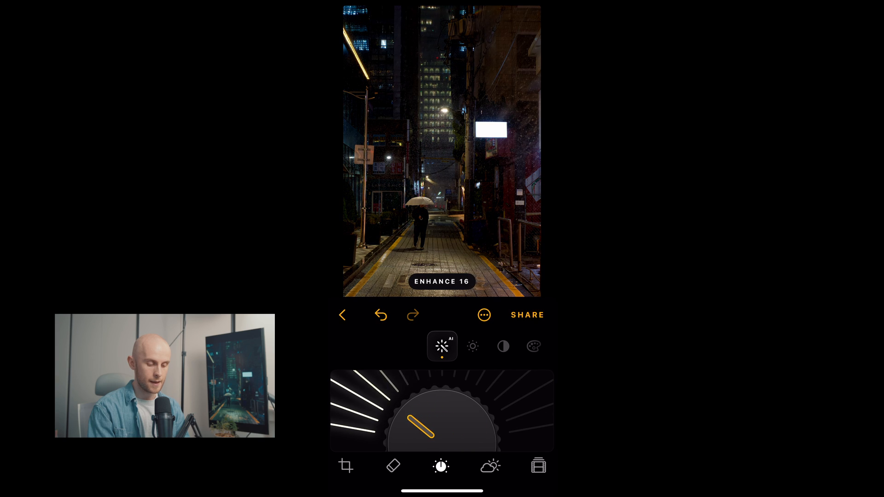
pyautogui.moveTo(417, 428); pyautogui.dragTo(452, 423)
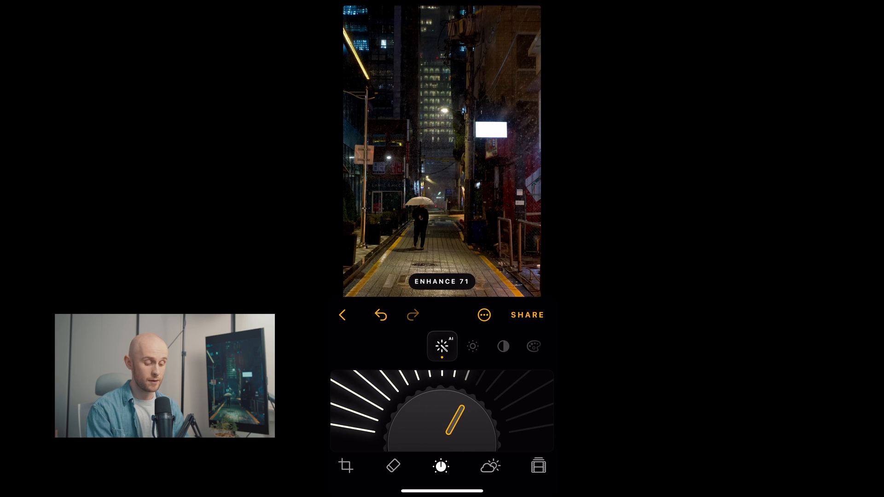
pyautogui.moveTo(456, 410); pyautogui.dragTo(428, 411)
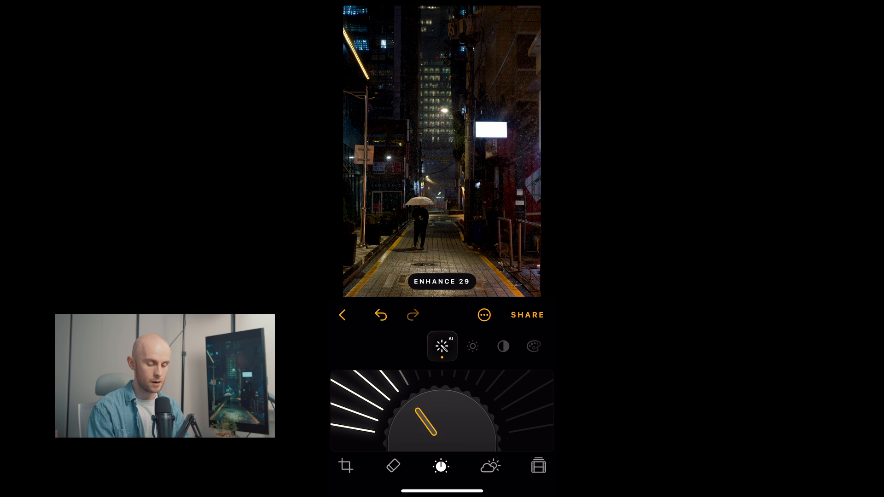
pyautogui.moveTo(440, 410); pyautogui.dragTo(406, 417)
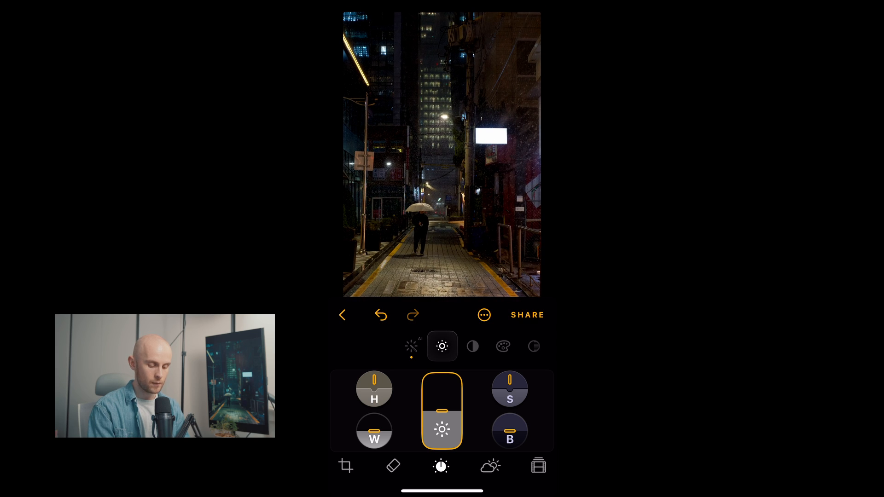
# Nudge the Highlights level slightly in the Light adjustments
pyautogui.click(374, 389)
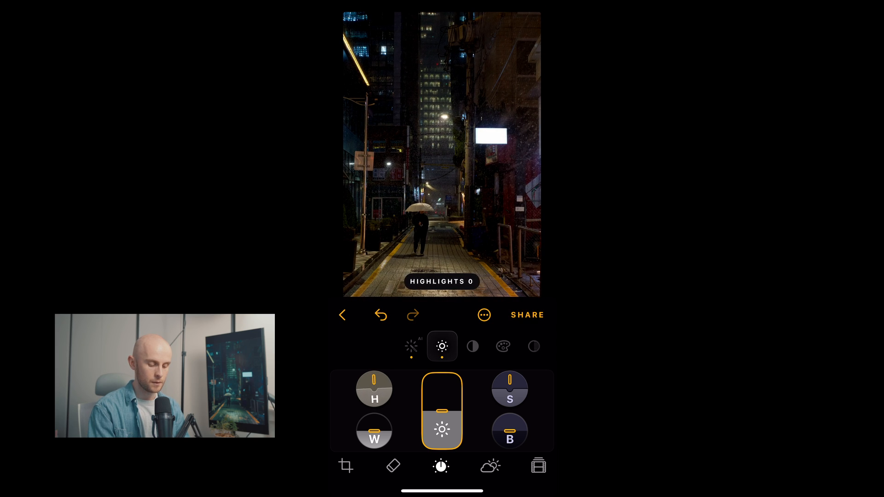
pyautogui.moveTo(374, 389); pyautogui.dragTo(388, 375)
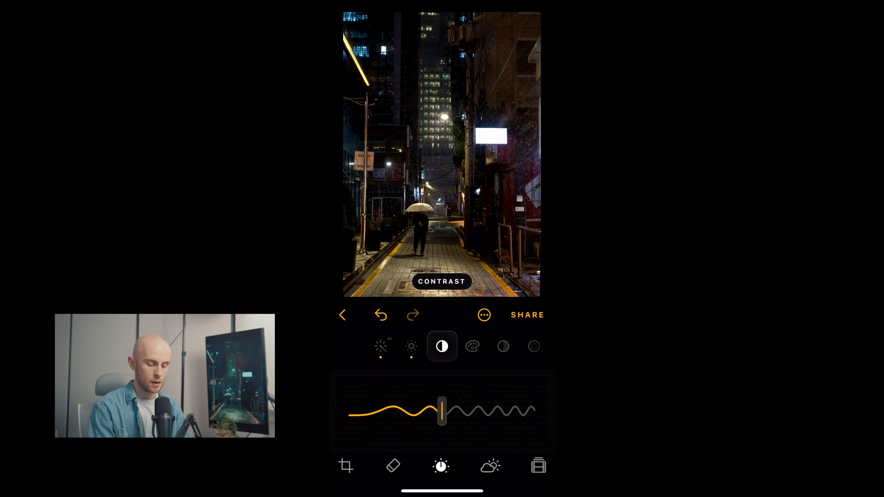
# Set Contrast to a slight +8 after trying -17 and 4
pyautogui.moveTo(441, 413); pyautogui.dragTo(425, 412)
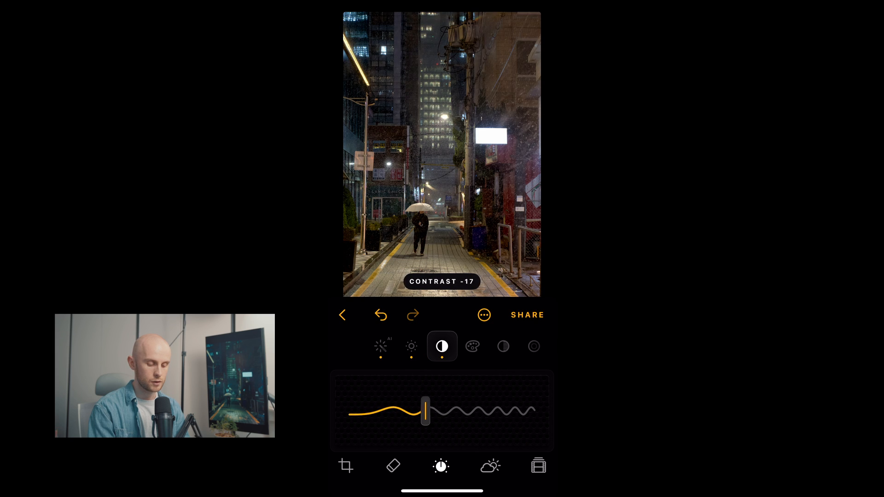
pyautogui.moveTo(424, 411); pyautogui.dragTo(444, 411)
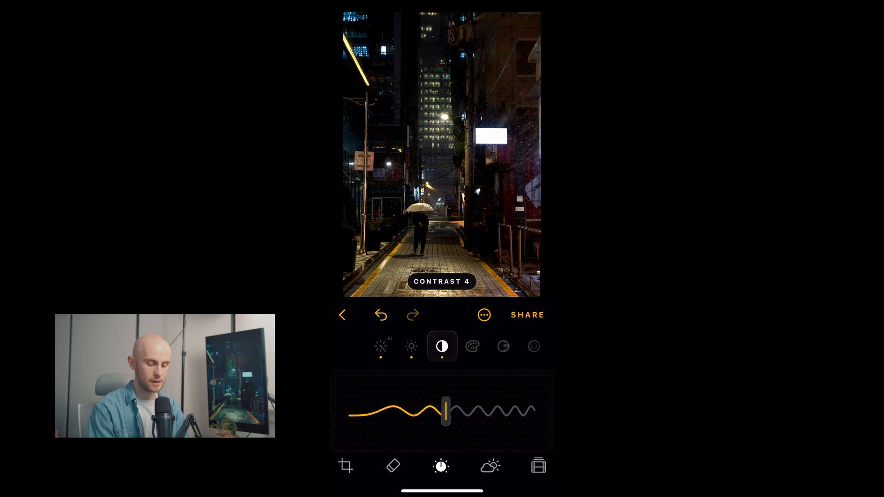
pyautogui.moveTo(444, 411); pyautogui.dragTo(450, 411)
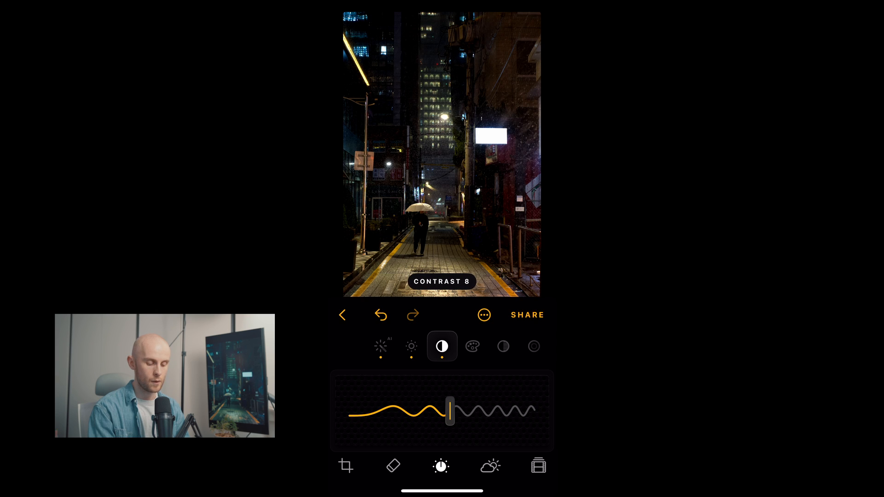
pyautogui.click(442, 346)
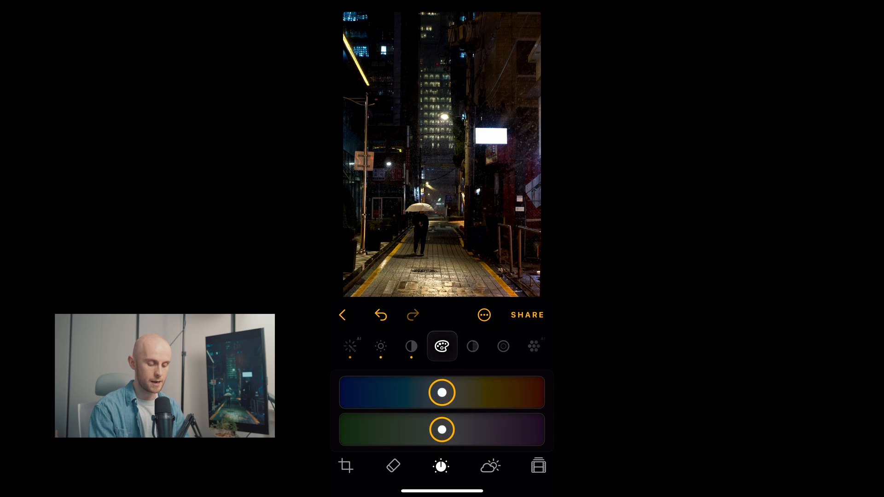
# Cool the photo to temperature -17 after testing -39 and 55
pyautogui.moveTo(441, 392); pyautogui.dragTo(408, 392)
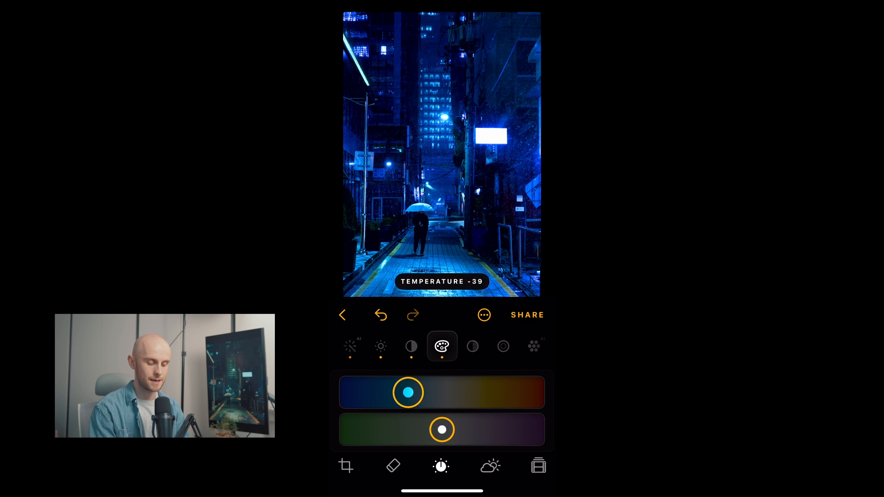
pyautogui.moveTo(408, 392); pyautogui.dragTo(490, 392)
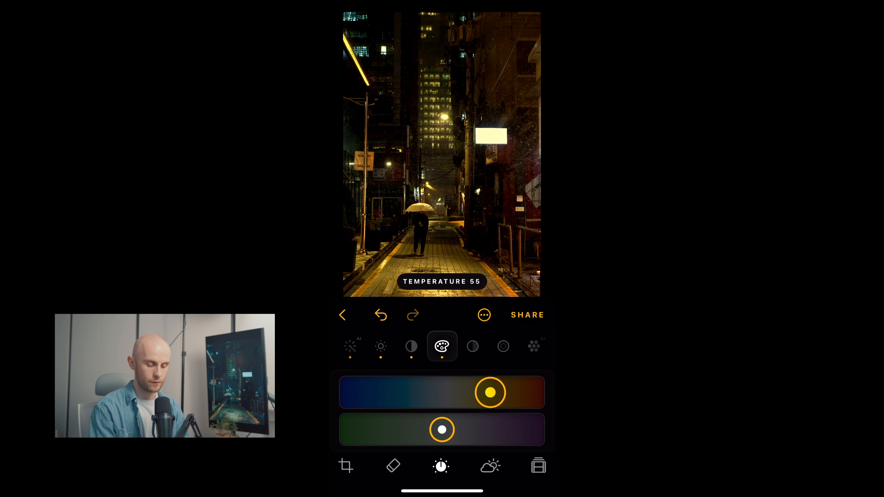
pyautogui.moveTo(489, 392); pyautogui.dragTo(442, 392)
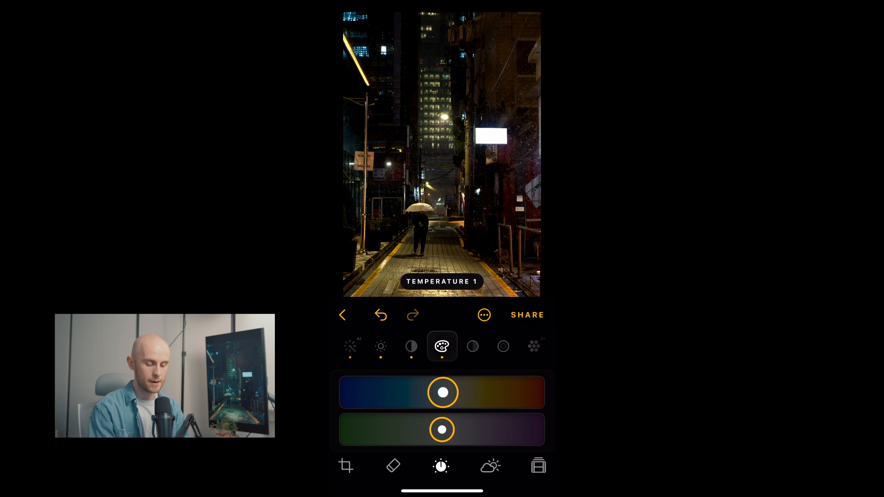
pyautogui.moveTo(443, 392); pyautogui.dragTo(424, 392)
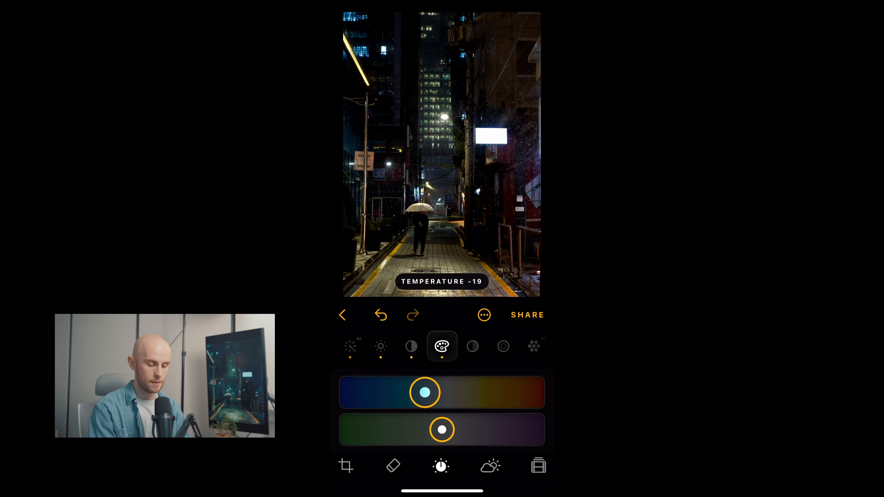
pyautogui.moveTo(425, 392); pyautogui.dragTo(427, 392)
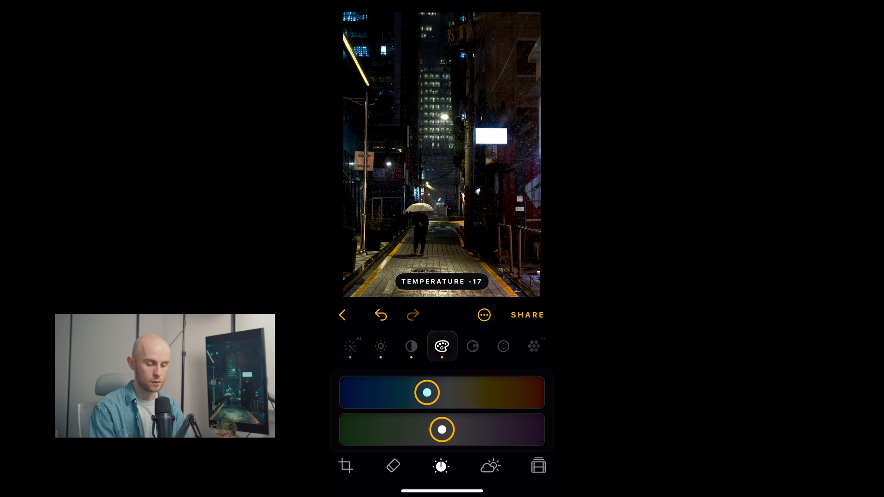
# Shift the tint to about 9, then ease it back slightly positive
pyautogui.moveTo(441, 429); pyautogui.dragTo(450, 429)
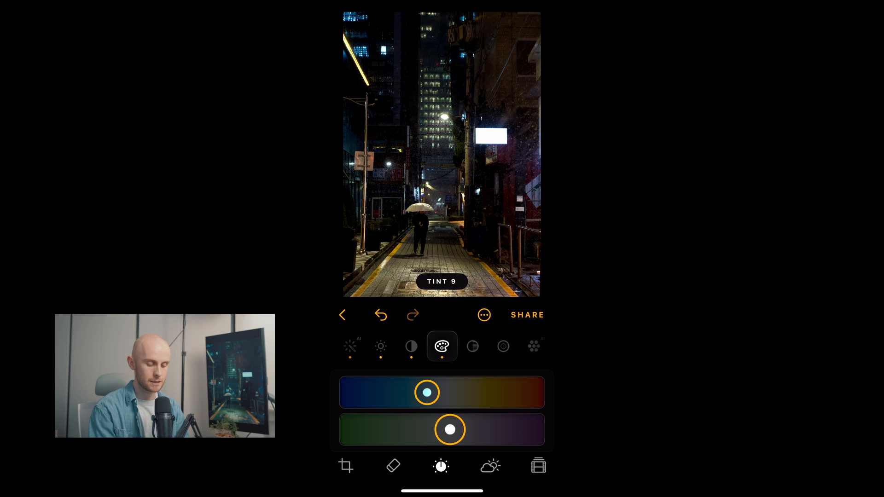
pyautogui.moveTo(451, 429); pyautogui.dragTo(443, 429)
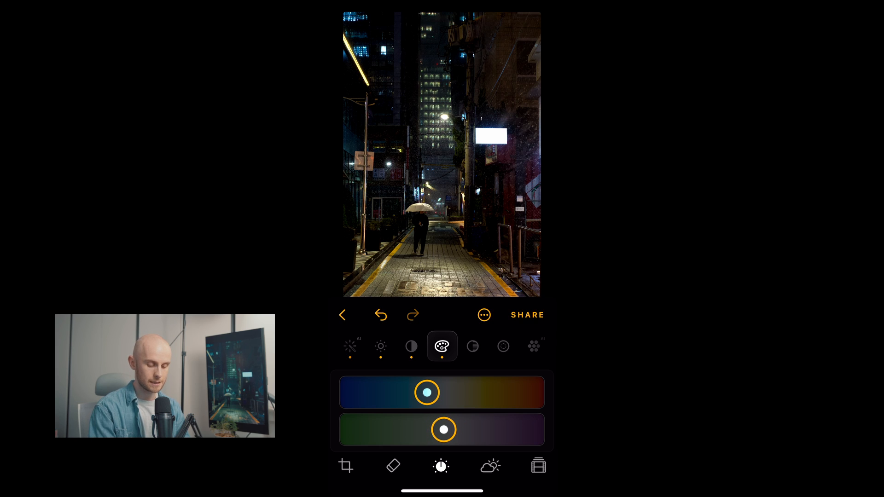
# Mute the colours to vibrance -7 and saturation -11 after sweeping vibrance from 64 to -100
pyautogui.click(442, 347)
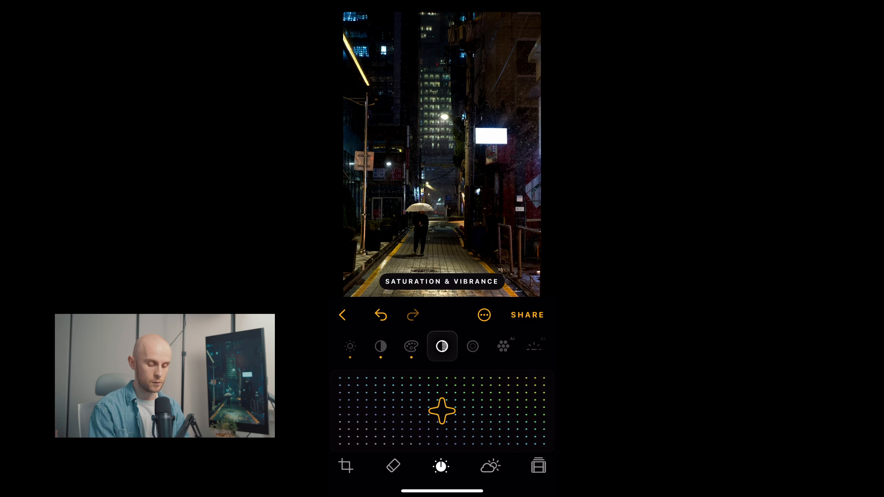
pyautogui.moveTo(443, 410); pyautogui.dragTo(439, 399)
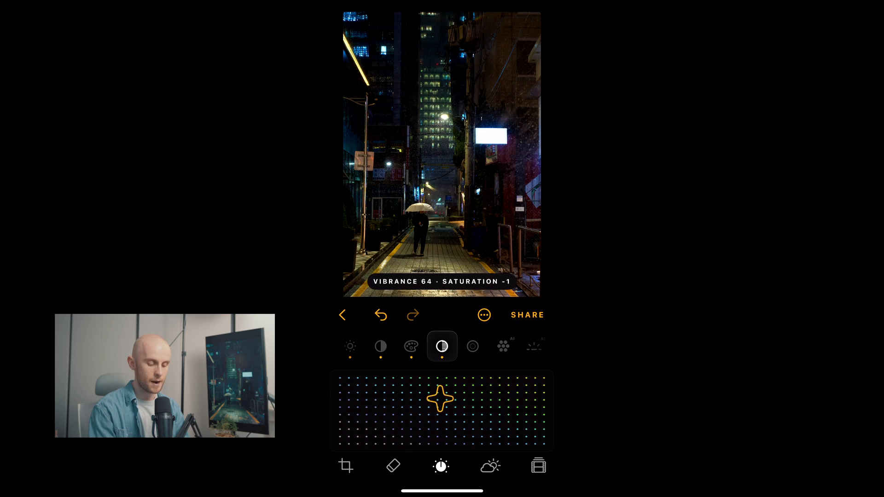
pyautogui.moveTo(440, 397); pyautogui.dragTo(438, 431)
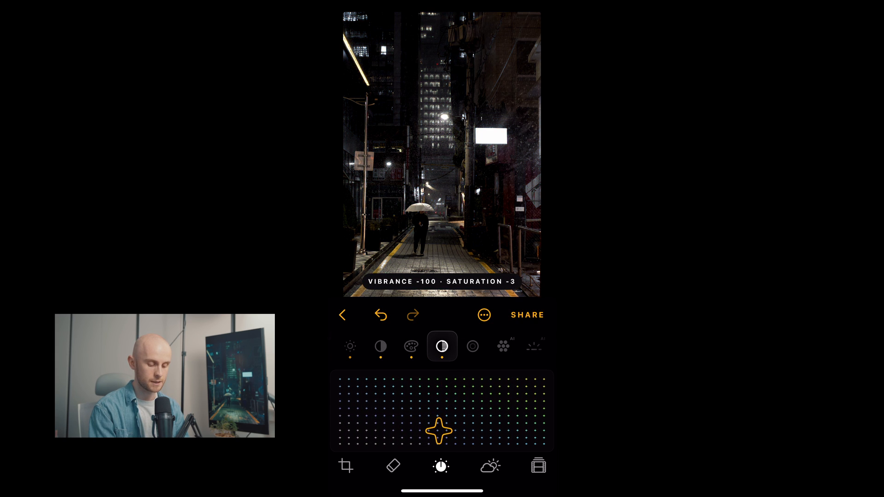
pyautogui.moveTo(439, 431); pyautogui.dragTo(443, 411)
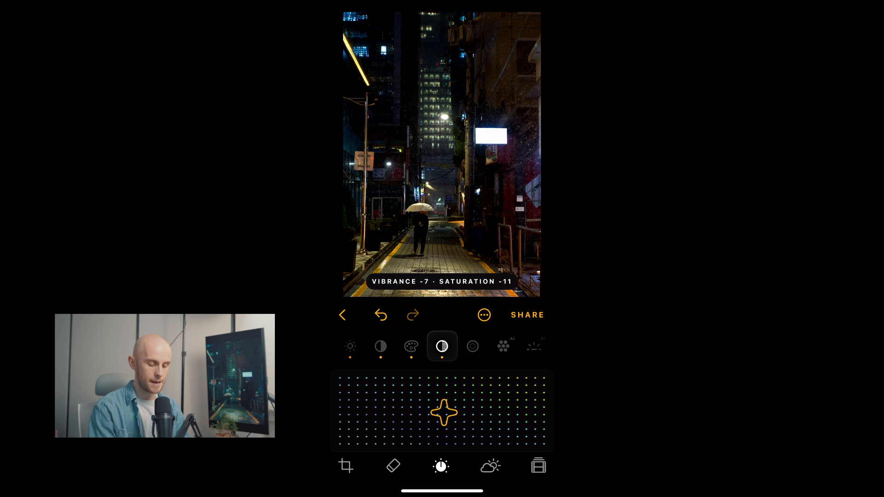
pyautogui.moveTo(441, 412); pyautogui.dragTo(453, 412)
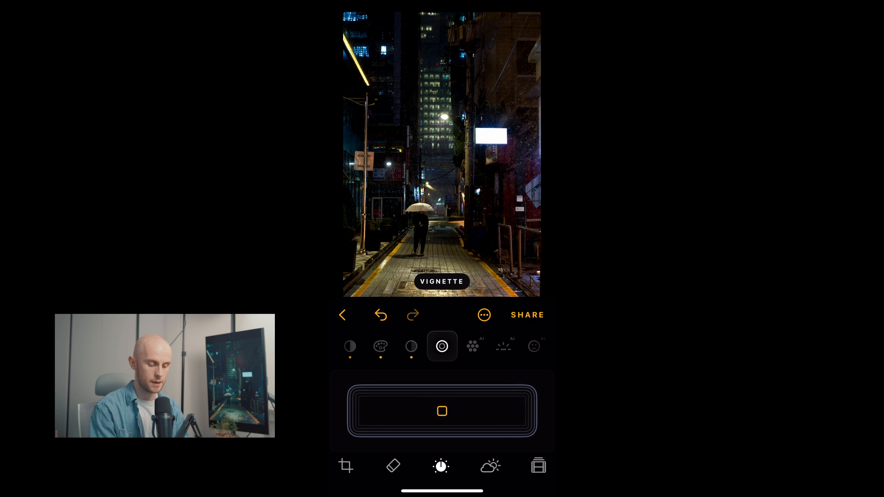
# Settle on a mild edge vignette near -23 after trying 91 and -90
pyautogui.moveTo(441, 410); pyautogui.dragTo(512, 411)
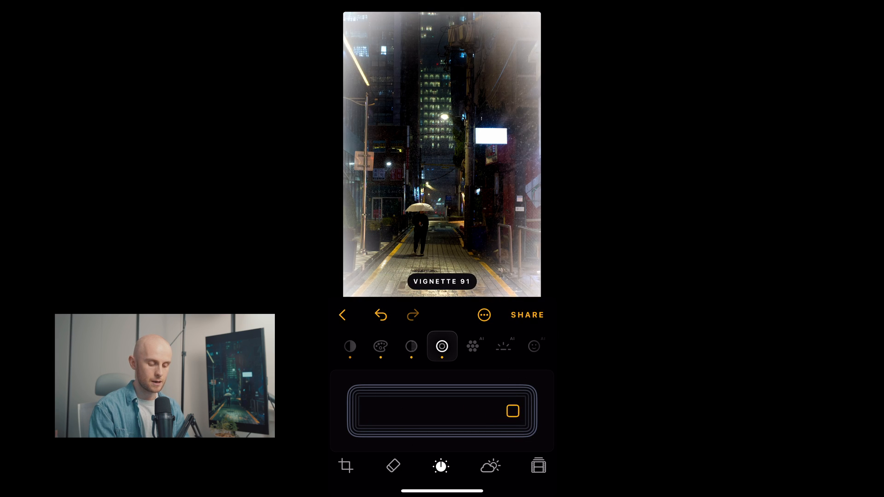
pyautogui.moveTo(512, 411); pyautogui.dragTo(368, 411)
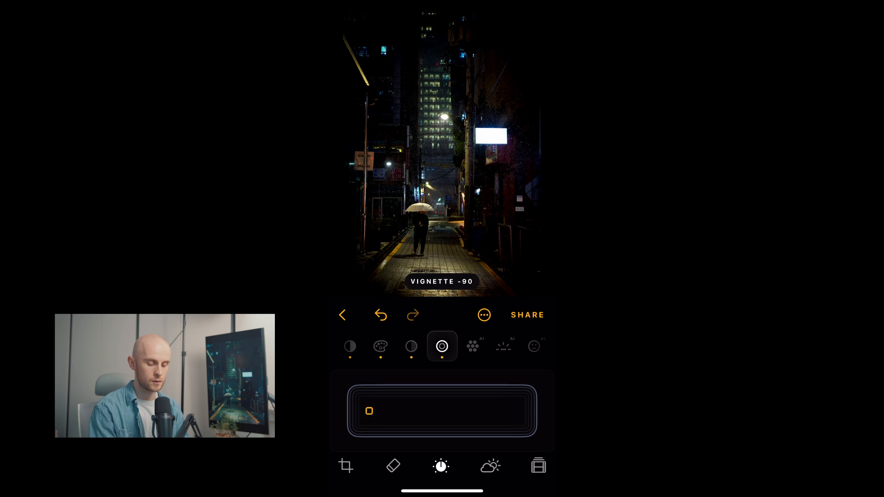
pyautogui.moveTo(369, 411); pyautogui.dragTo(423, 411)
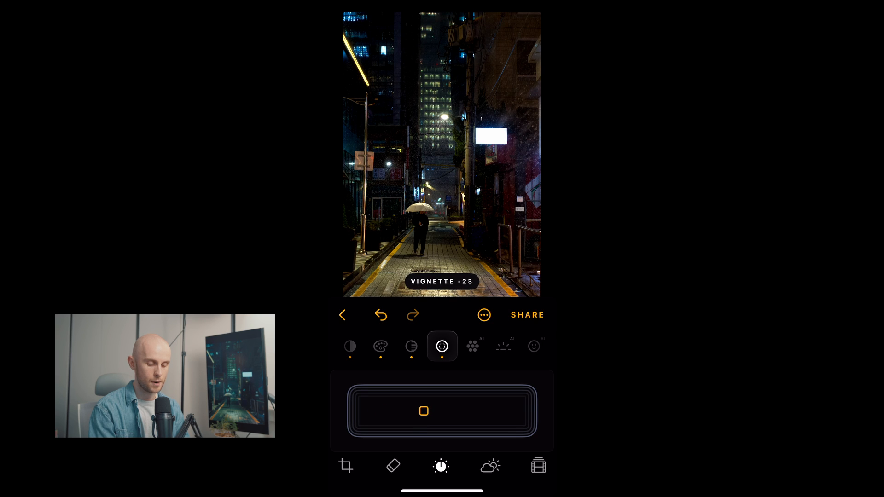
pyautogui.moveTo(424, 411); pyautogui.dragTo(414, 411)
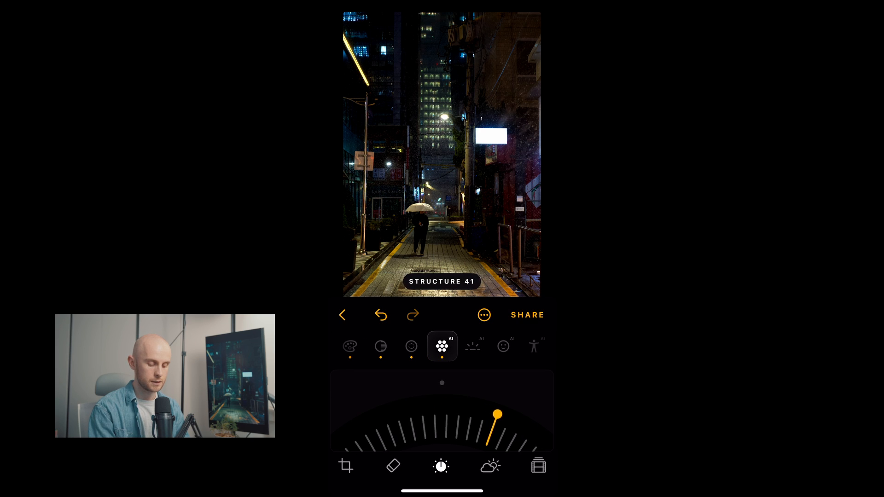
# Sweep Structure between 50 and -50 and settle on a middle value
pyautogui.moveTo(497, 414); pyautogui.dragTo(510, 421)
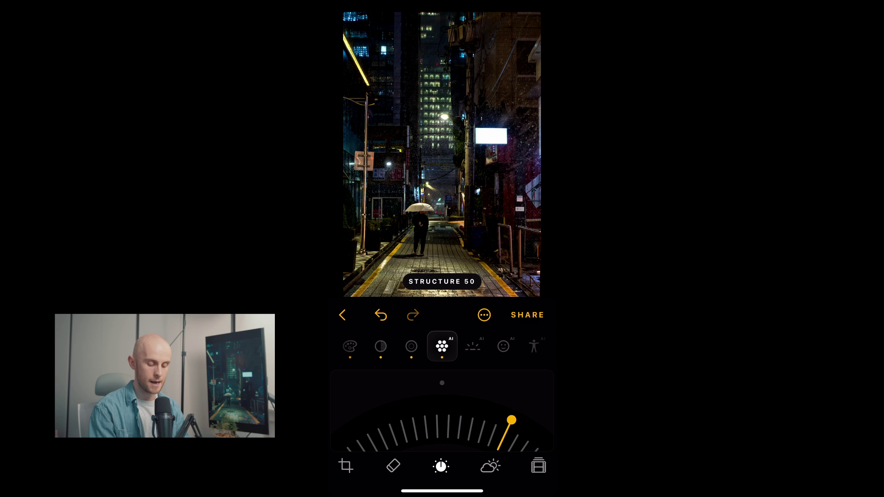
pyautogui.moveTo(509, 421); pyautogui.dragTo(371, 421)
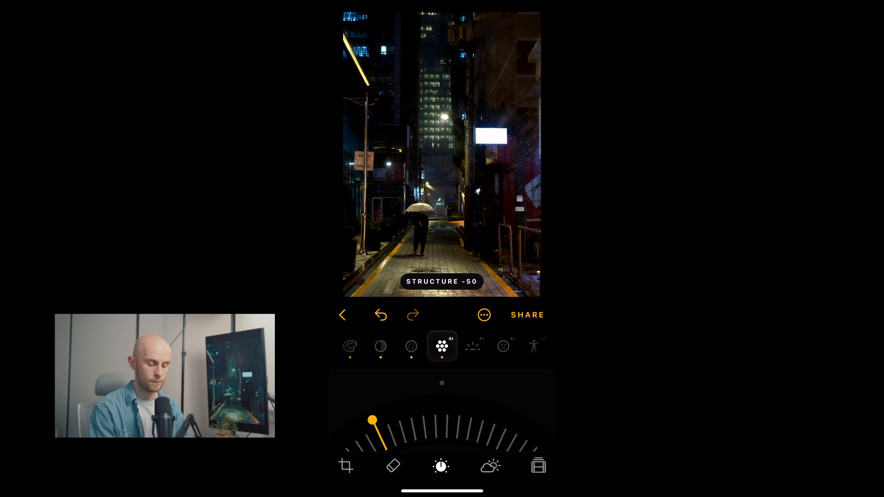
pyautogui.moveTo(372, 420); pyautogui.dragTo(455, 420)
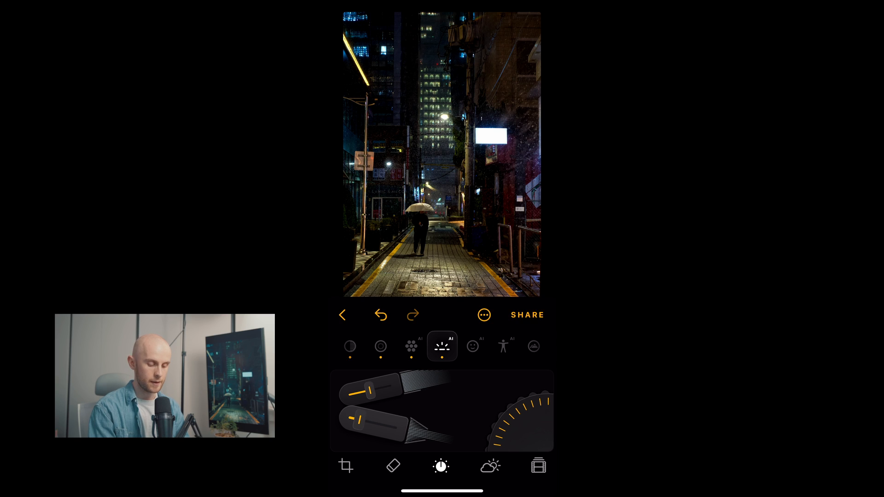
# Try a slight adjustment on the next AI tool's dial
pyautogui.moveTo(369, 395); pyautogui.dragTo(392, 389)
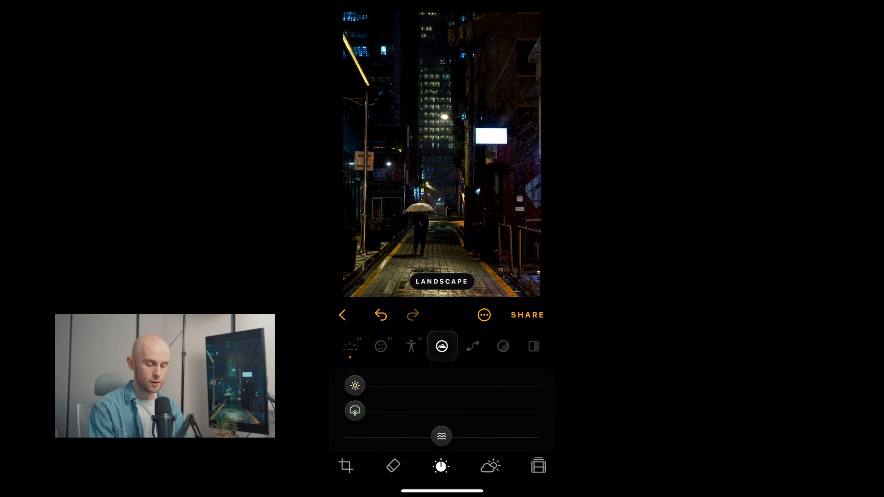
# Set Golden Hour to 25 after trying 69, 82 and 41
pyautogui.moveTo(355, 386); pyautogui.dragTo(475, 386)
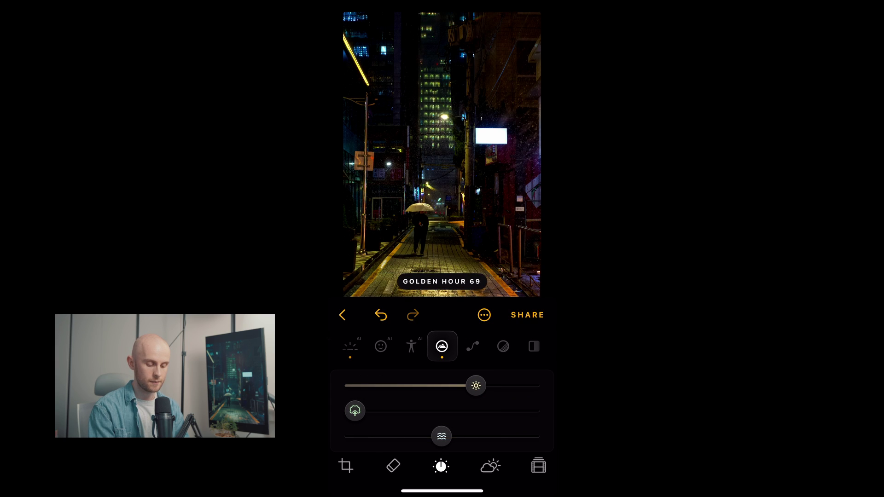
pyautogui.moveTo(475, 385); pyautogui.dragTo(498, 385)
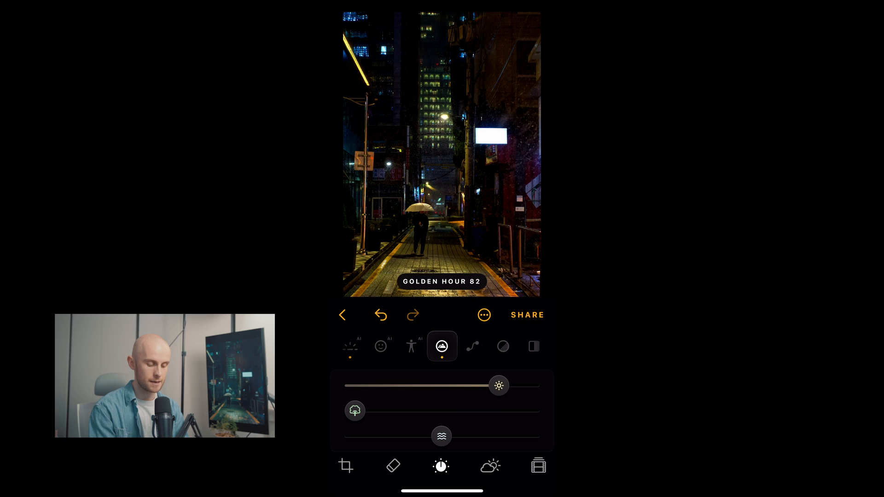
pyautogui.moveTo(498, 385); pyautogui.dragTo(428, 384)
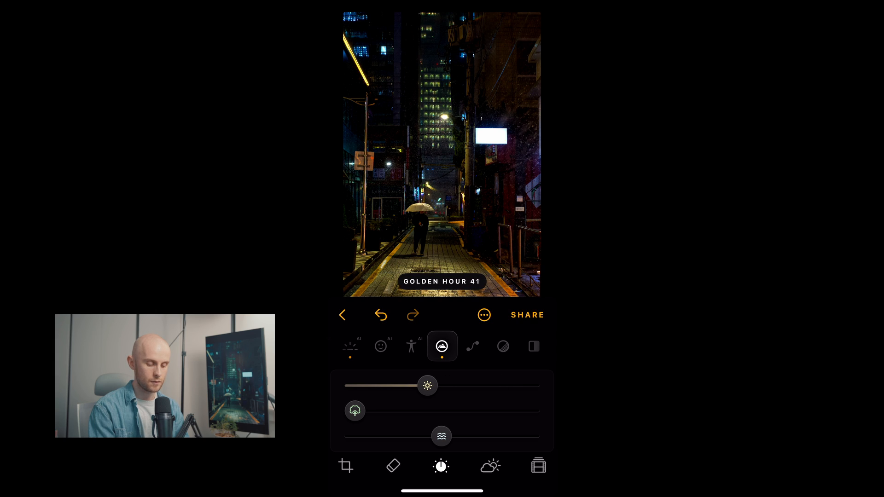
pyautogui.moveTo(427, 386); pyautogui.dragTo(399, 385)
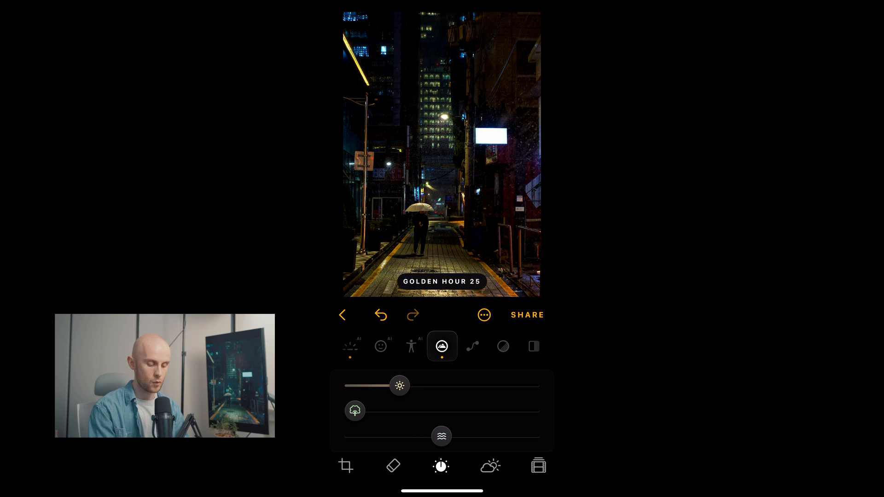
# Try Foliage Enhancer at 11 and return it to 0
pyautogui.moveTo(355, 411); pyautogui.dragTo(375, 411)
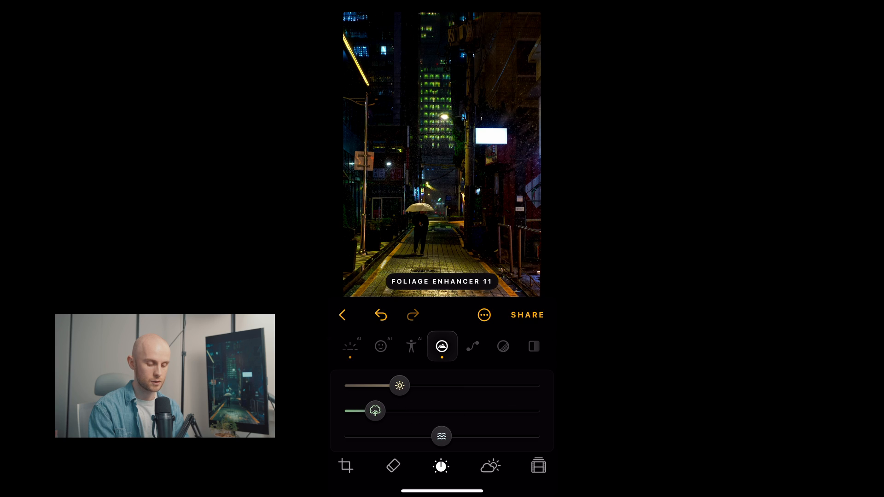
pyautogui.moveTo(374, 411); pyautogui.dragTo(354, 411)
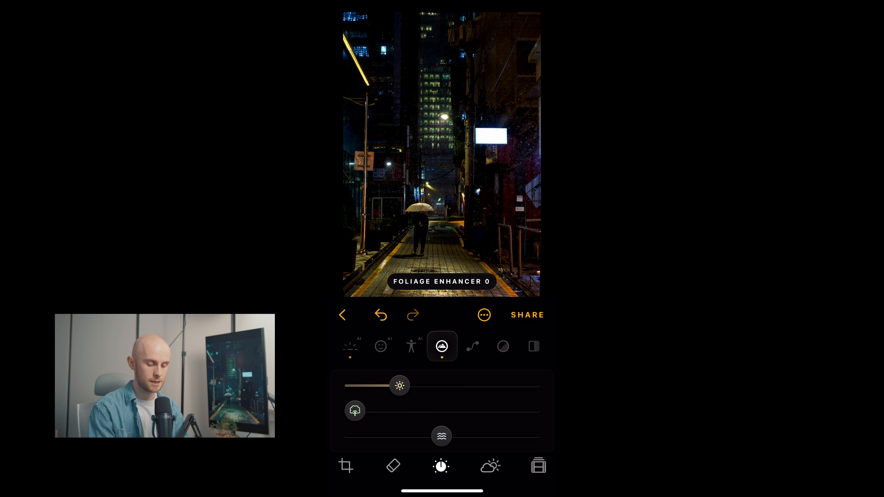
# Settle Fog at 11 after testing values from 36 down through 22
pyautogui.moveTo(441, 436); pyautogui.dragTo(505, 435)
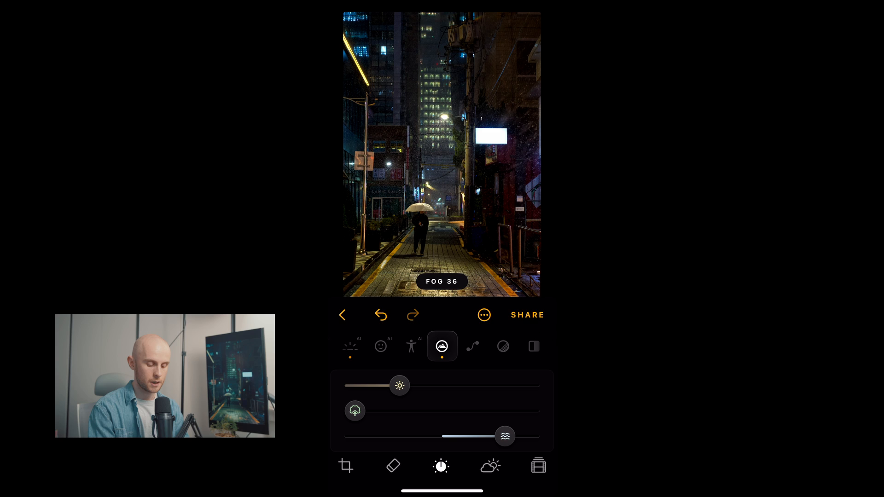
pyautogui.moveTo(505, 436); pyautogui.dragTo(491, 436)
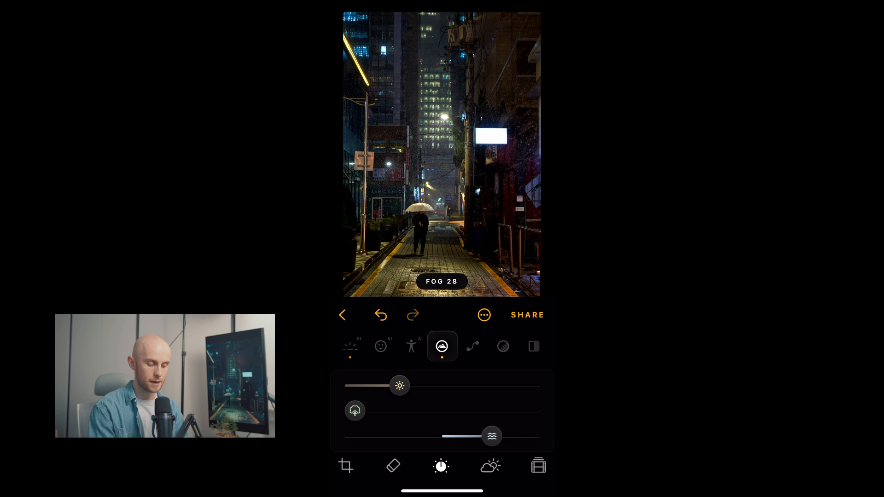
pyautogui.moveTo(486, 436); pyautogui.dragTo(497, 435)
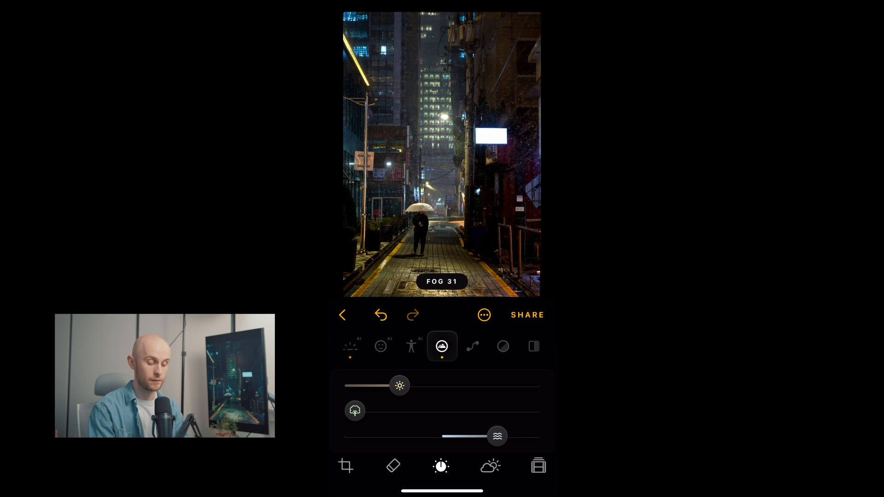
pyautogui.moveTo(496, 436); pyautogui.dragTo(355, 436)
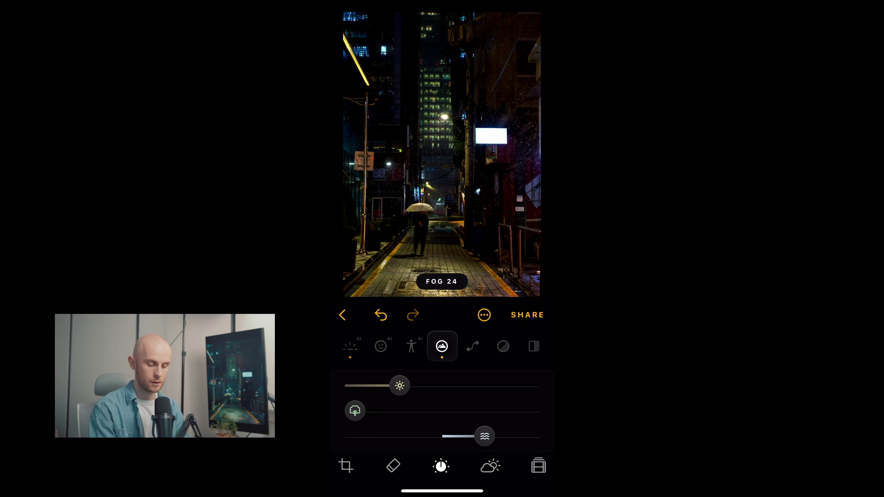
pyautogui.moveTo(483, 436); pyautogui.dragTo(480, 436)
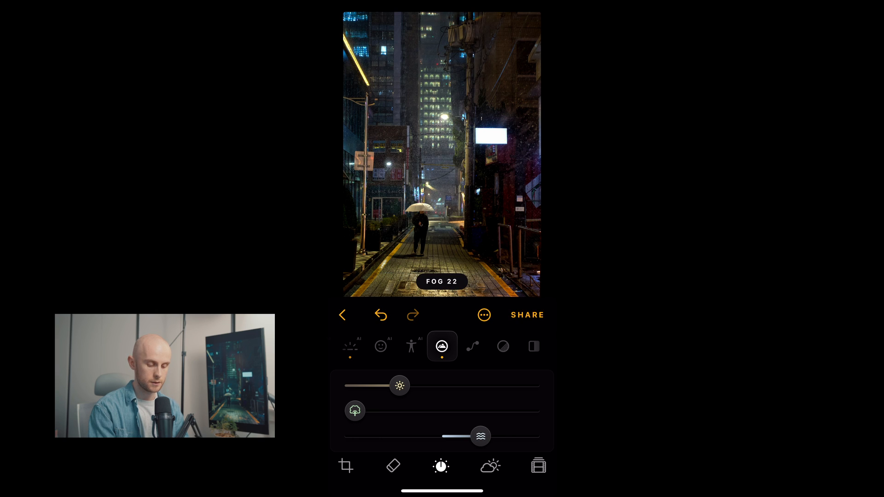
pyautogui.moveTo(479, 435); pyautogui.dragTo(461, 435)
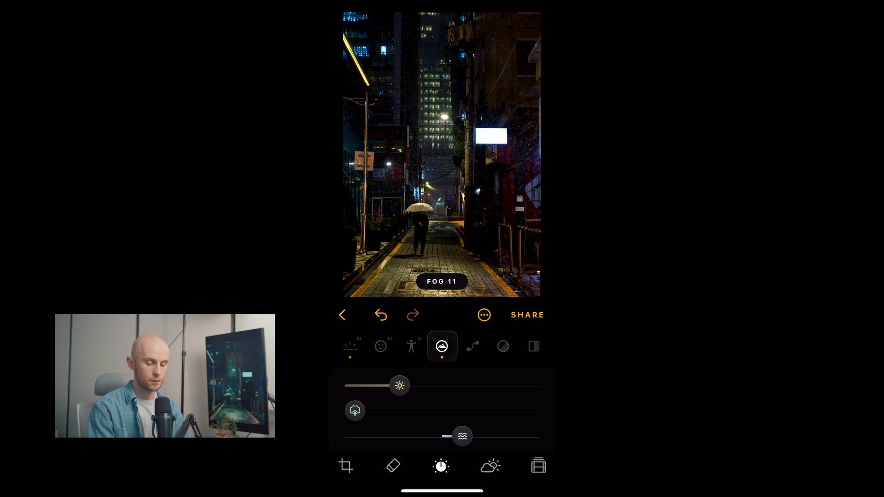
# Add curve points, lower the shadow midtone and lift the black point of the master curve
pyautogui.click(442, 346)
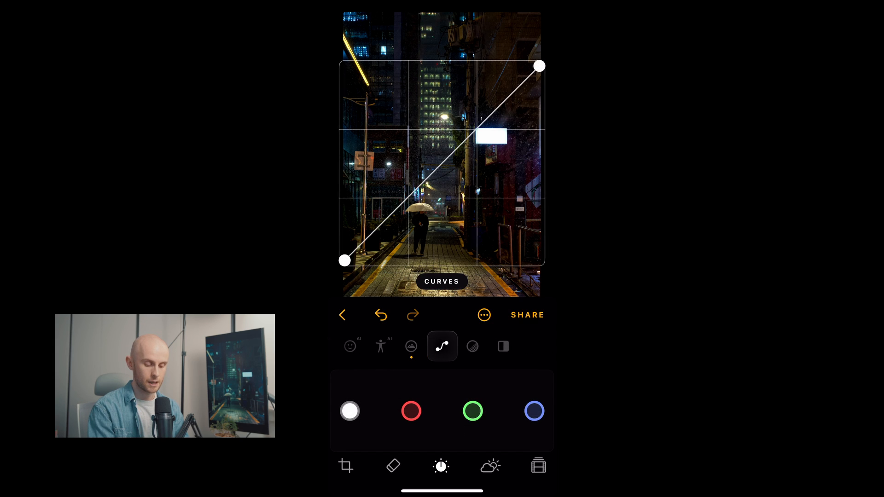
pyautogui.click(442, 153)
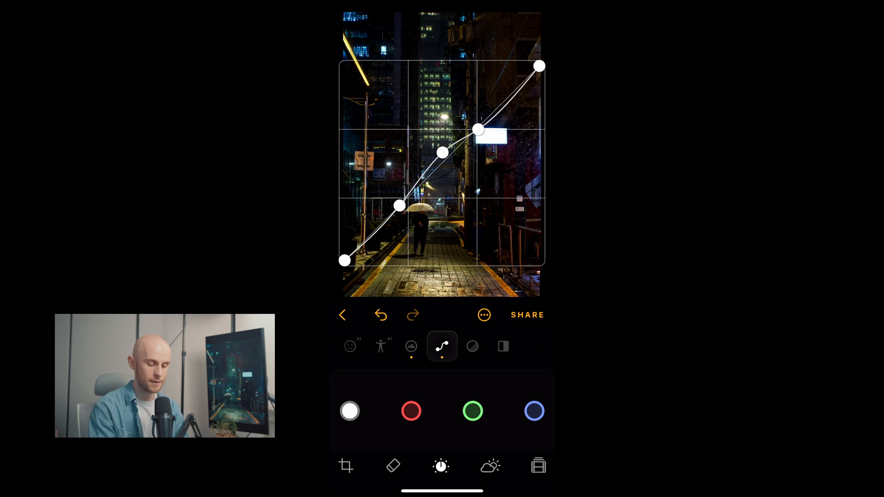
pyautogui.moveTo(478, 129); pyautogui.dragTo(479, 121)
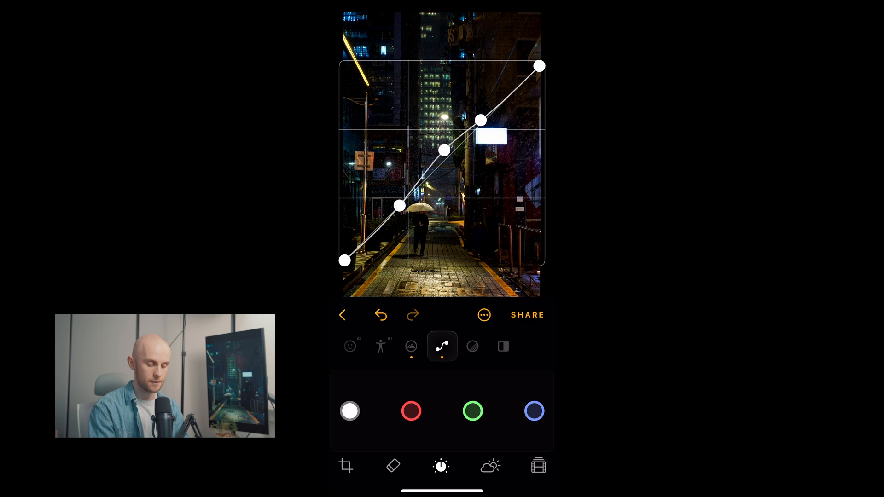
pyautogui.moveTo(398, 205); pyautogui.dragTo(385, 220)
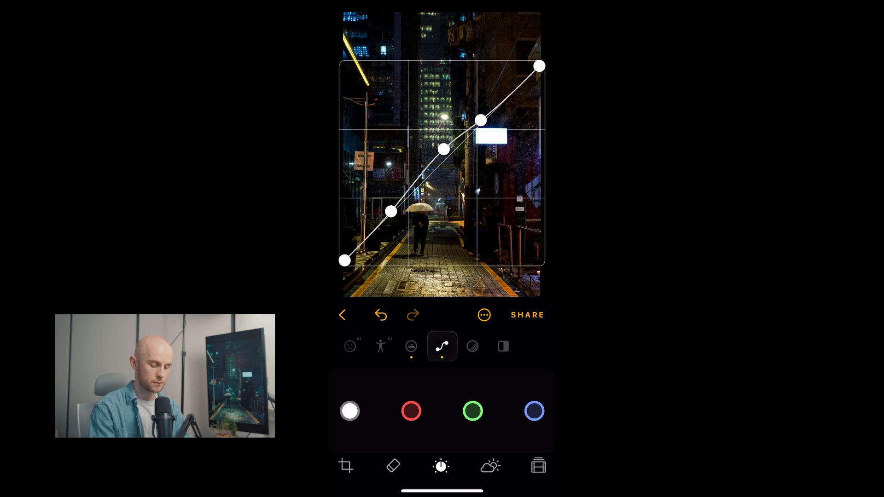
pyautogui.moveTo(344, 261); pyautogui.dragTo(346, 254)
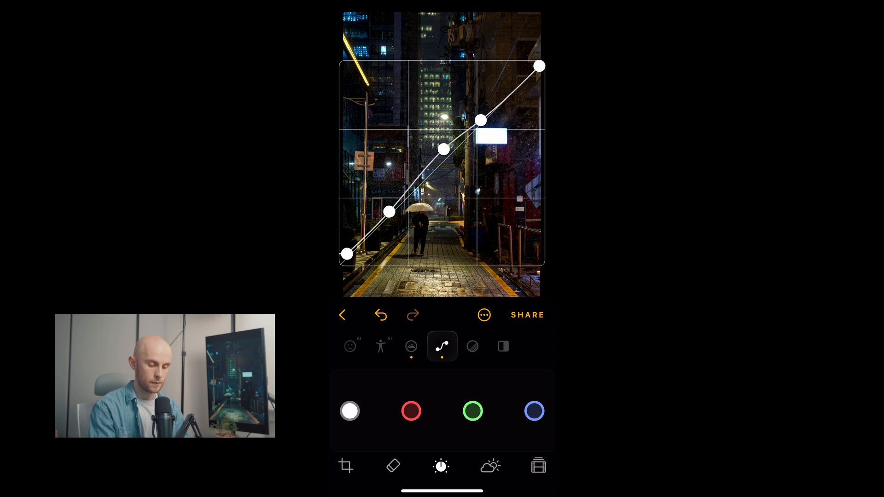
# Raise the highlight point, nudge the shadow point up, and view the blue channel curve
pyautogui.moveTo(478, 120); pyautogui.dragTo(486, 112)
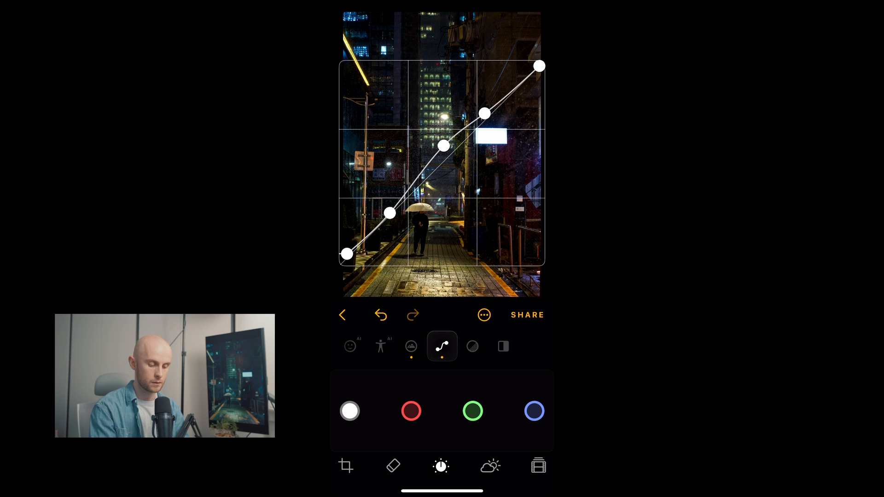
pyautogui.moveTo(391, 212); pyautogui.dragTo(397, 209)
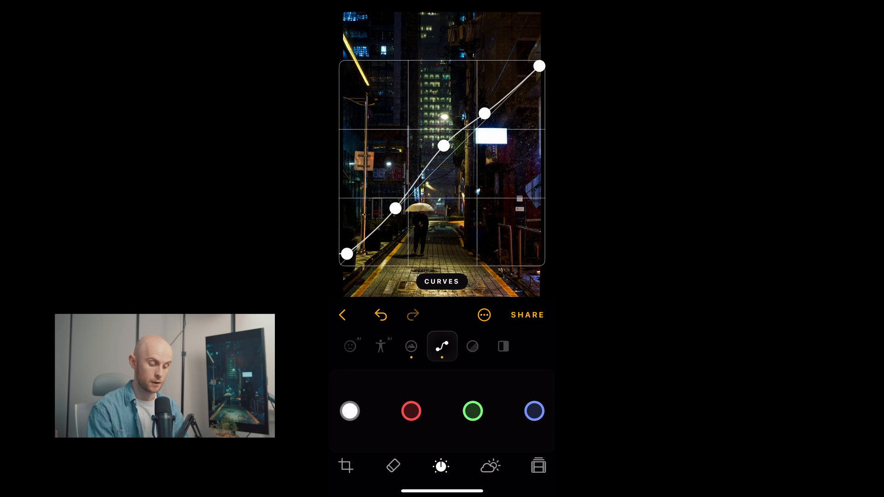
pyautogui.click(534, 411)
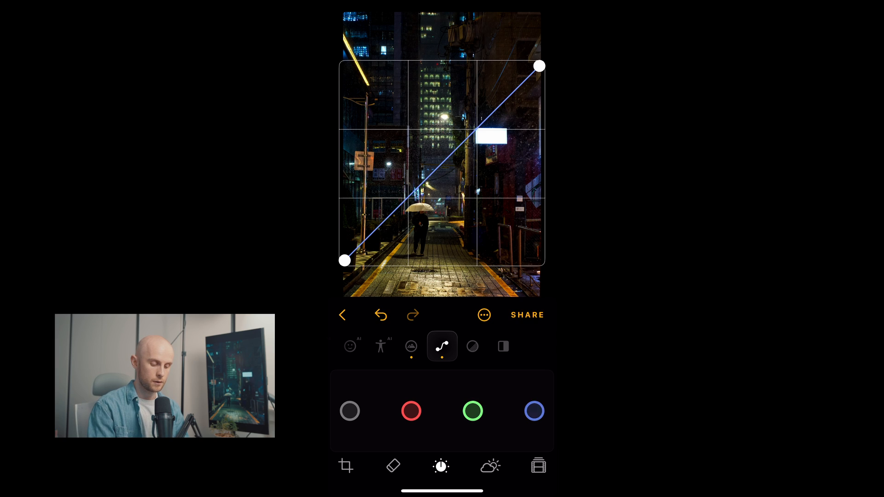
pyautogui.click(534, 410)
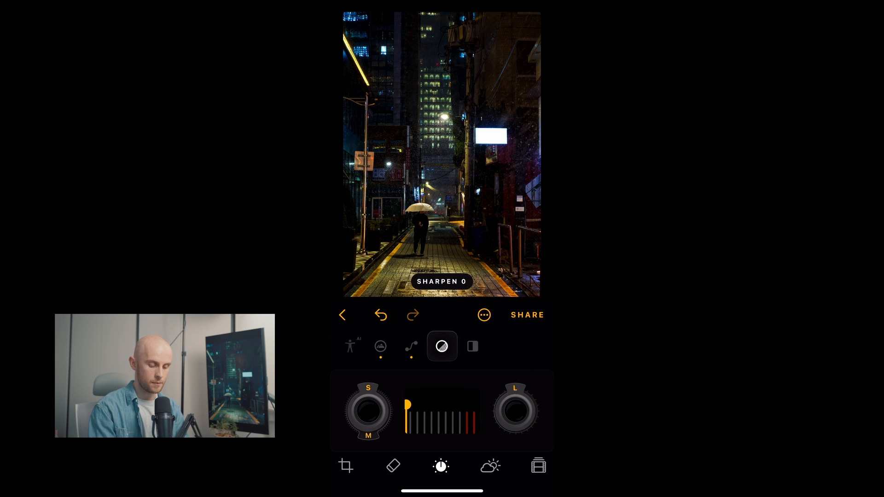
# Raise the Sharpen slider to 90 and fine-tune the amount
pyautogui.moveTo(407, 410); pyautogui.dragTo(468, 411)
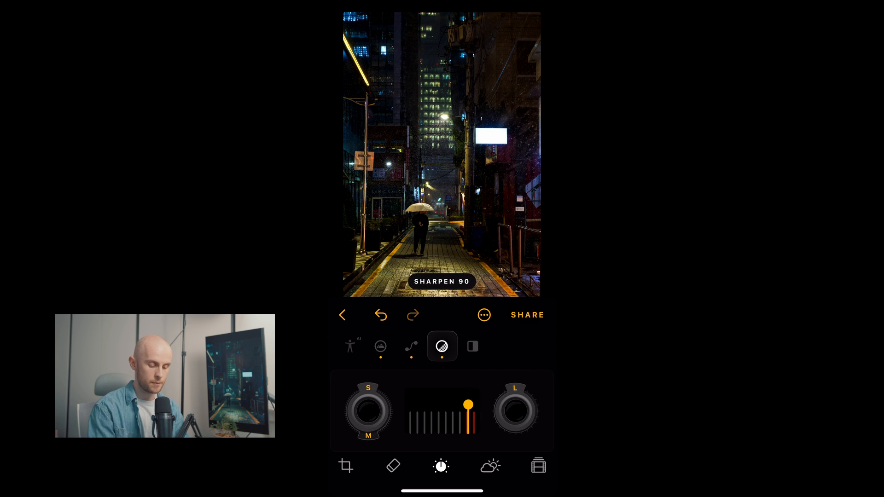
pyautogui.moveTo(468, 405); pyautogui.dragTo(408, 405)
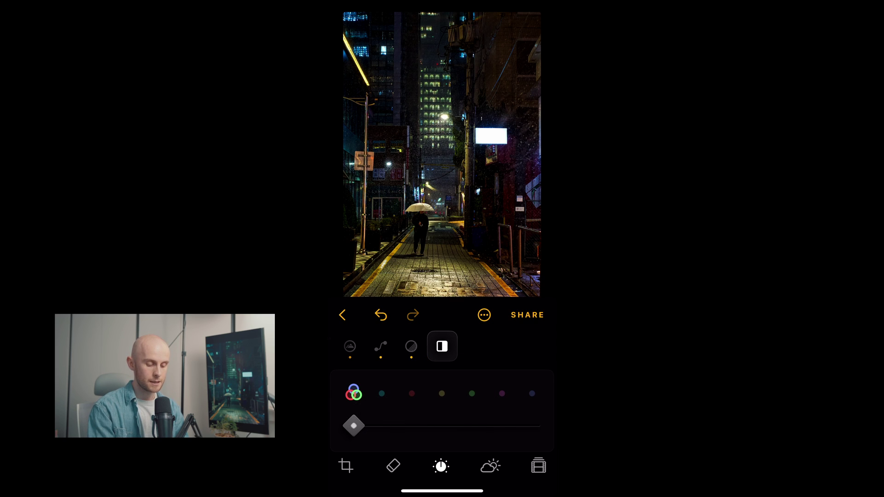
# Preview black-and-white with the cyan, red, yellow, green, purple and blue filters
pyautogui.click(381, 394)
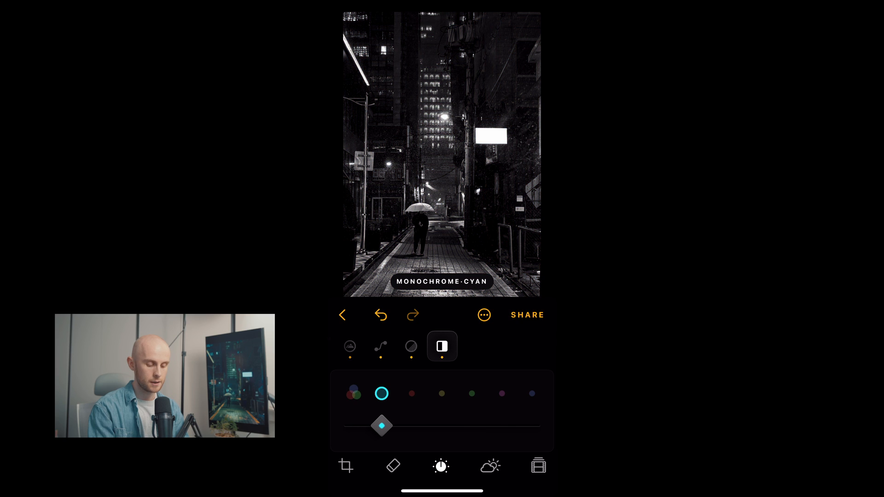
pyautogui.click(412, 394)
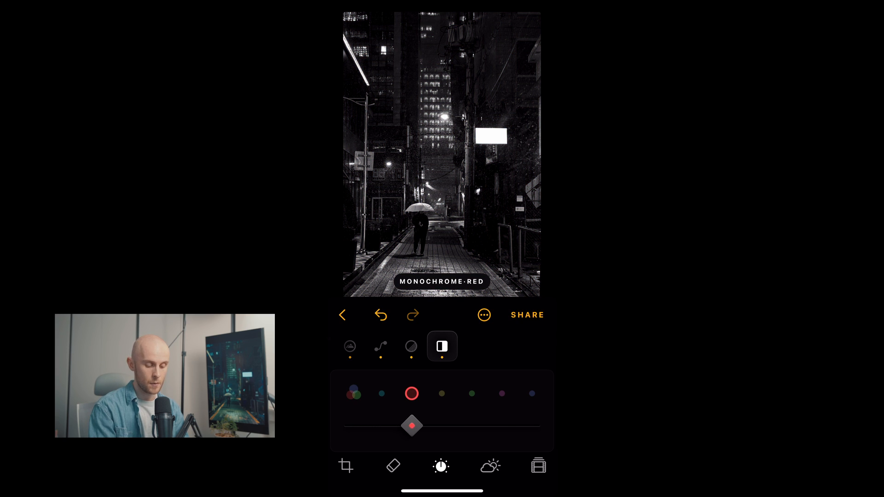
pyautogui.click(442, 394)
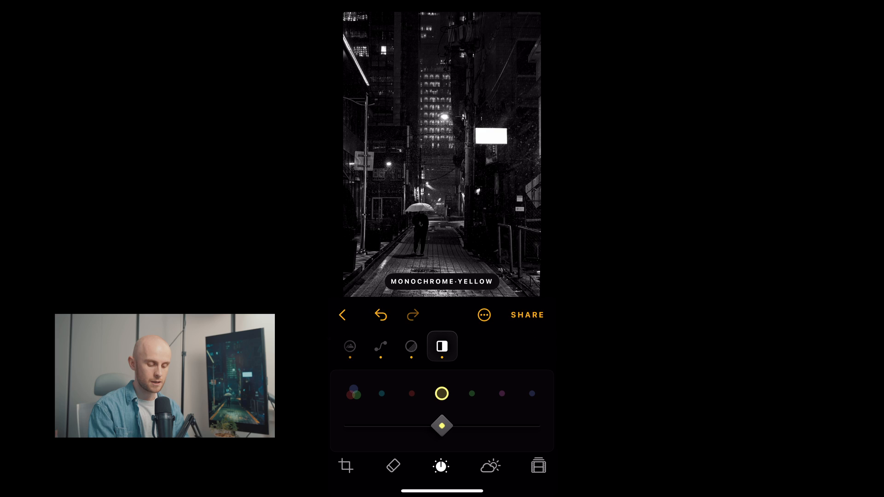
pyautogui.click(472, 394)
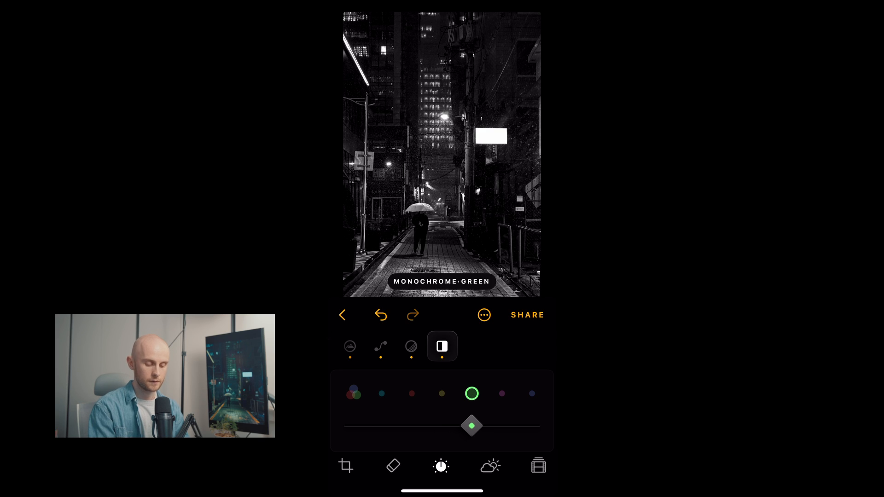
pyautogui.click(502, 394)
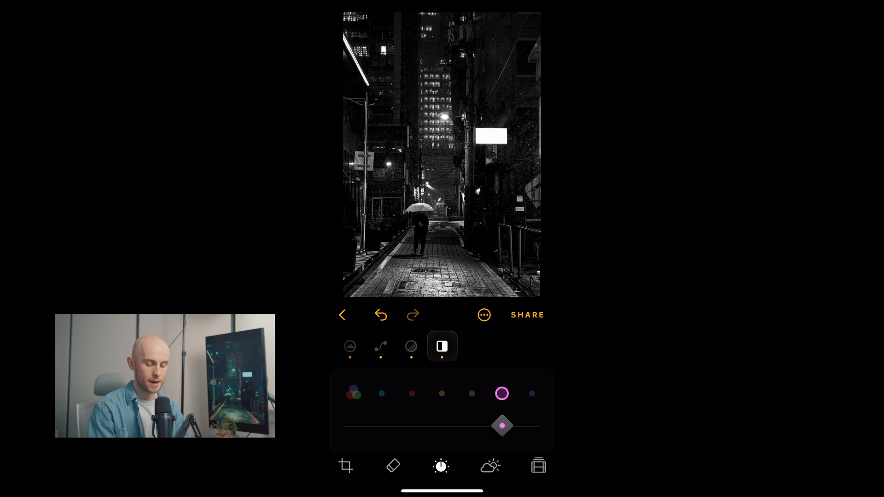
pyautogui.click(532, 394)
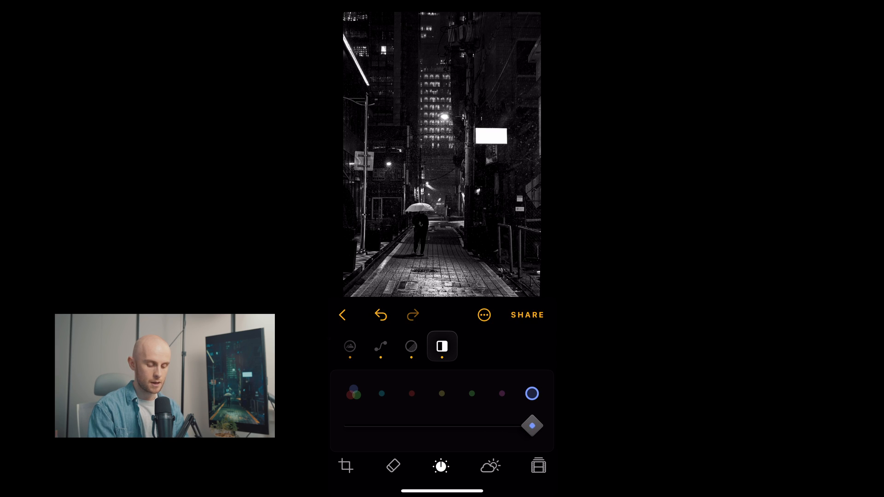
# Retry the red filter, then turn black-and-white off so the photo stays in colour
pyautogui.click(411, 394)
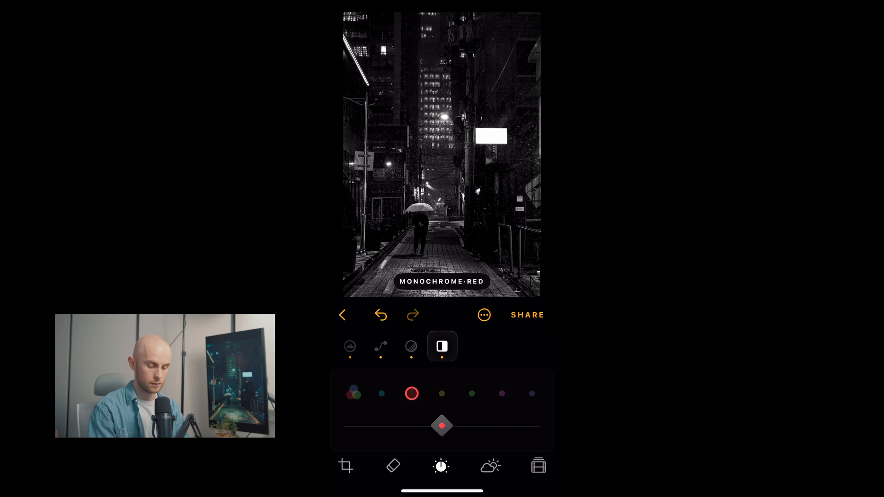
pyautogui.click(355, 393)
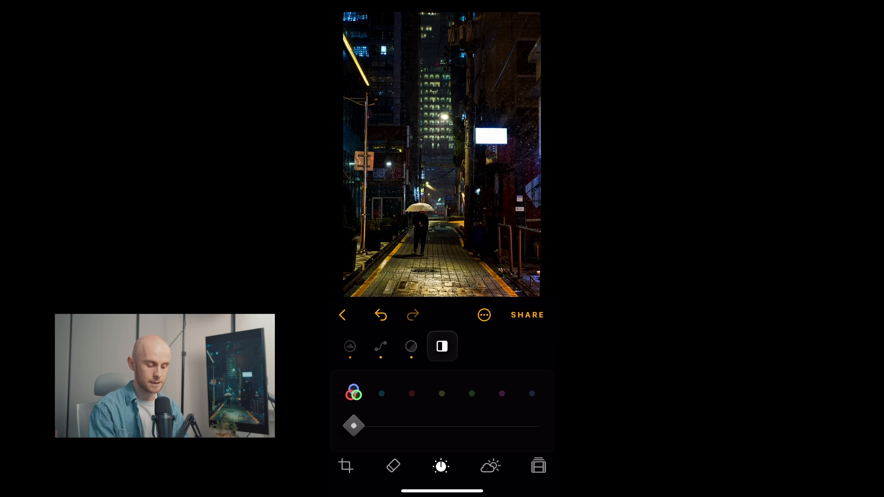
pyautogui.click(412, 394)
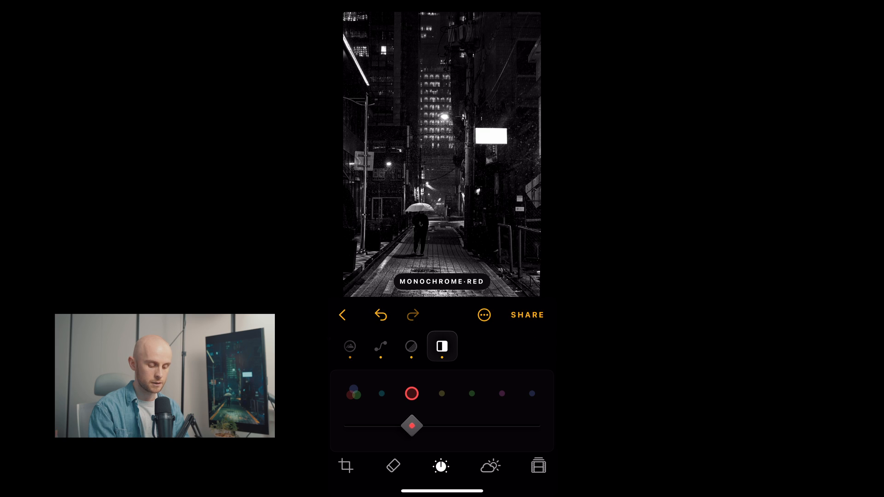
pyautogui.click(354, 394)
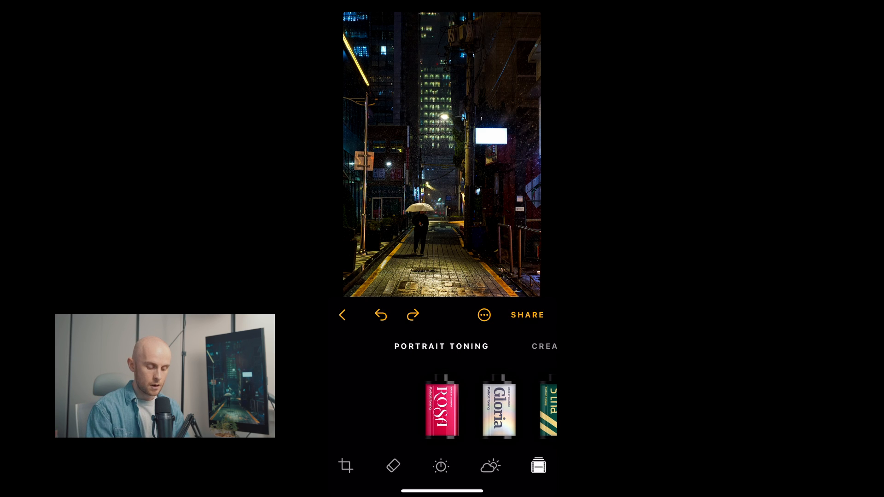
# Try the Gloria film preset, then apply the Sina film preset instead
pyautogui.click(442, 409)
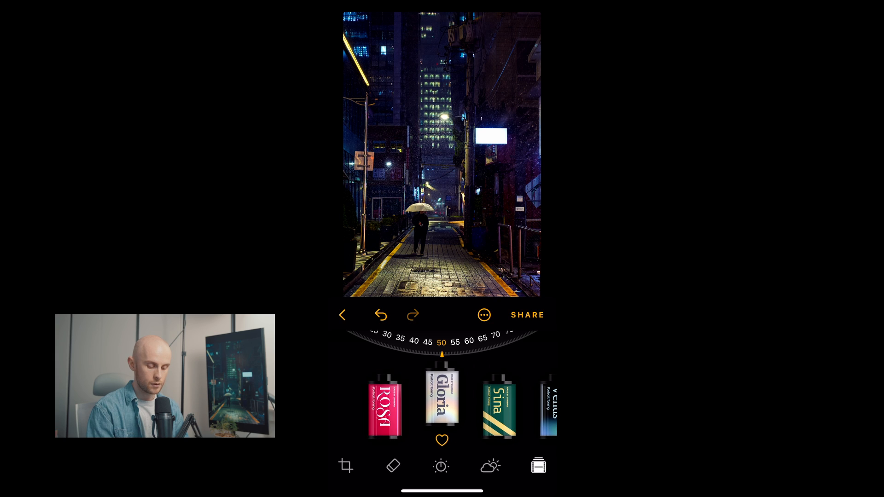
pyautogui.hscroll(-3)
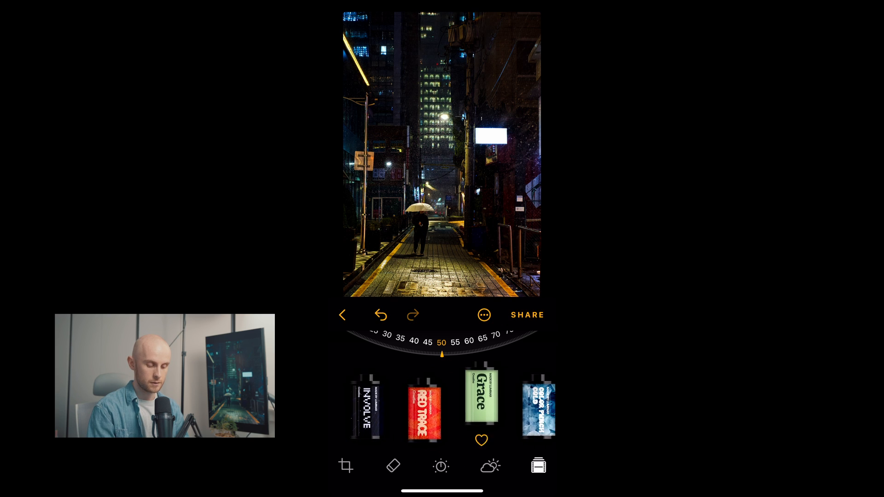
pyautogui.hscroll(-3)
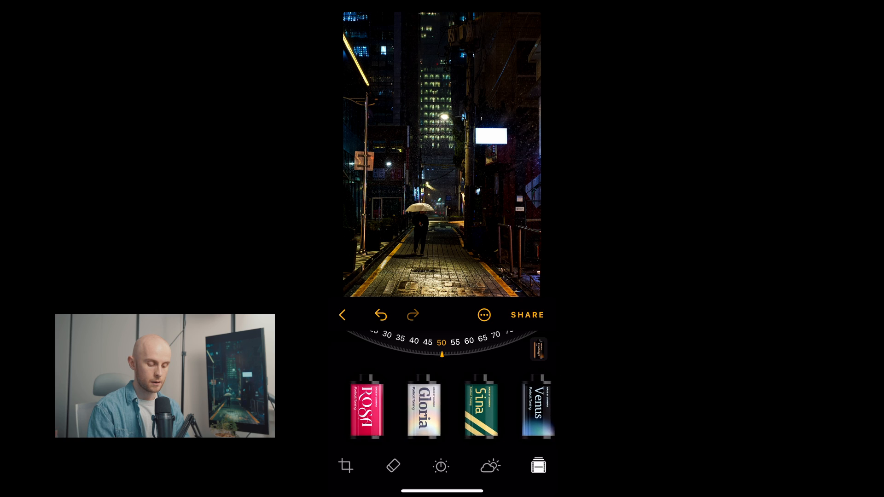
pyautogui.click(480, 408)
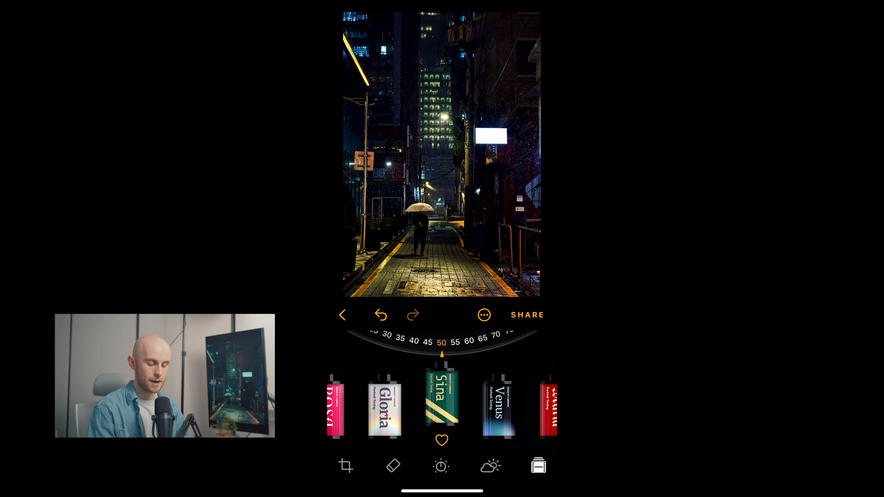
# Reduce the Sina preset strength to 25 and bring up the share options
pyautogui.moveTo(441, 342); pyautogui.dragTo(451, 342)
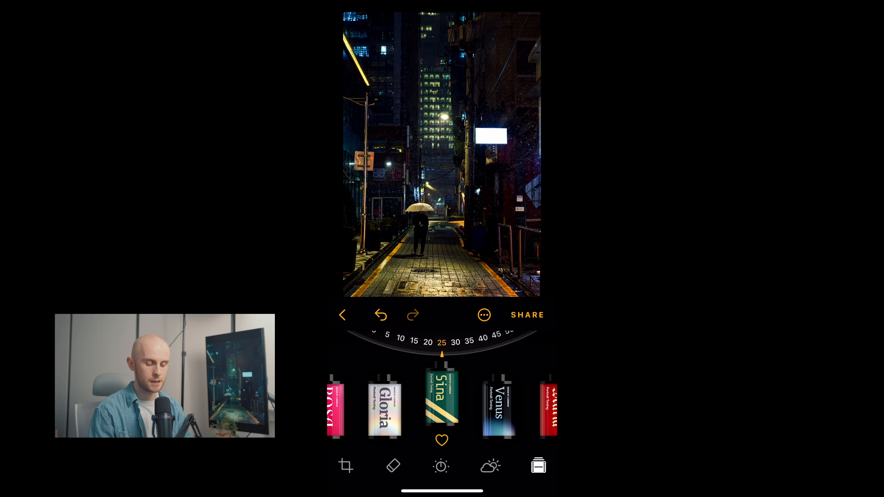
pyautogui.click(528, 314)
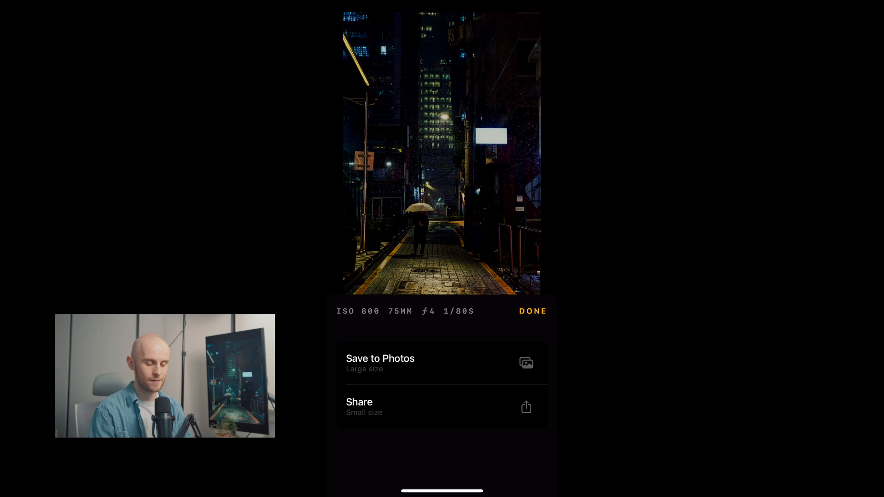